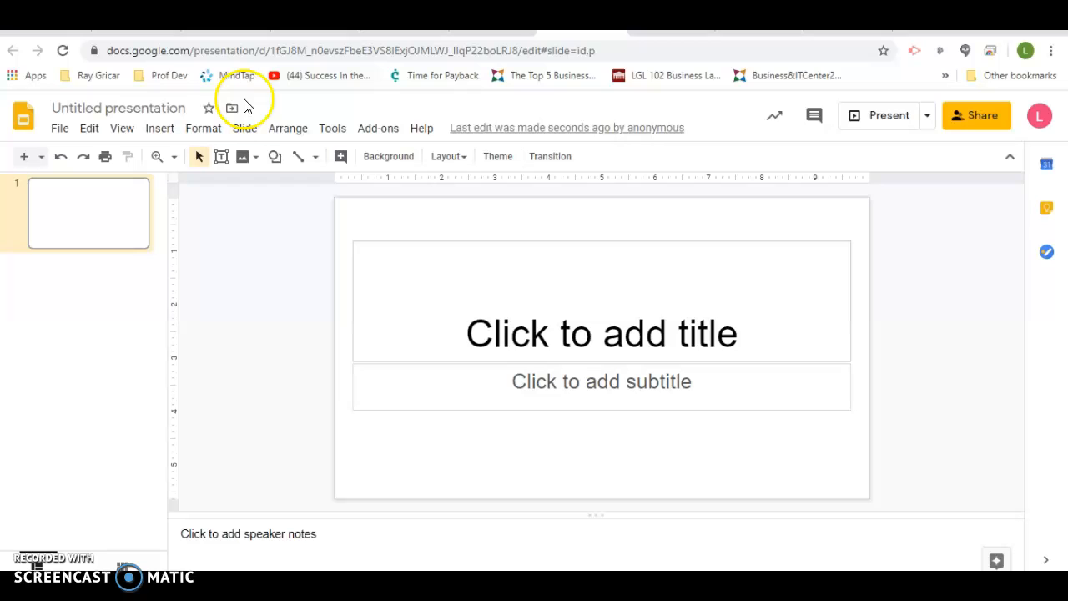
pyautogui.moveTo(609, 361)
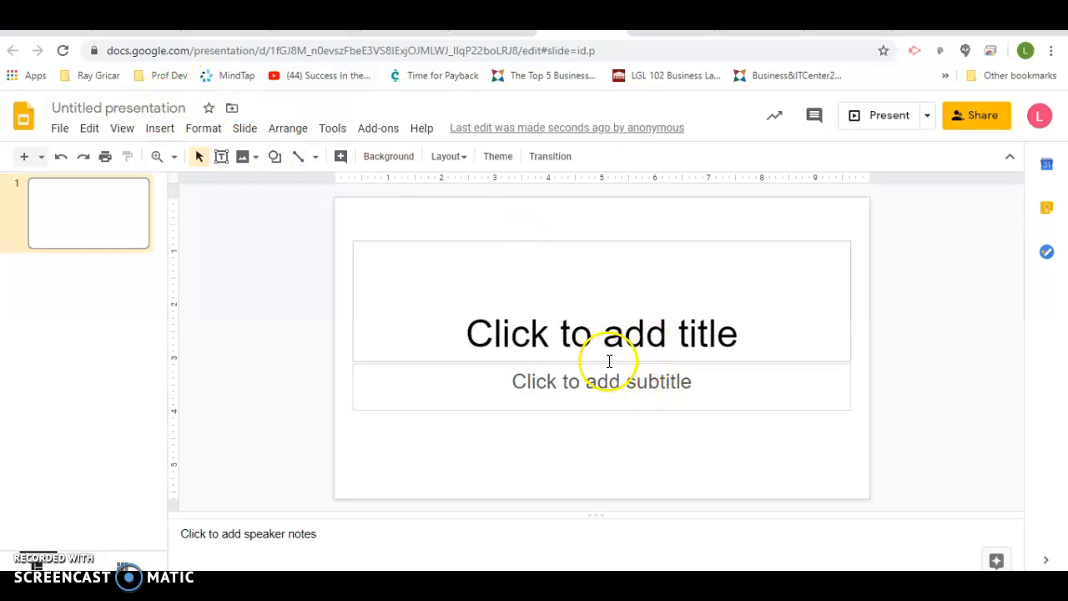
pyautogui.moveTo(103, 107)
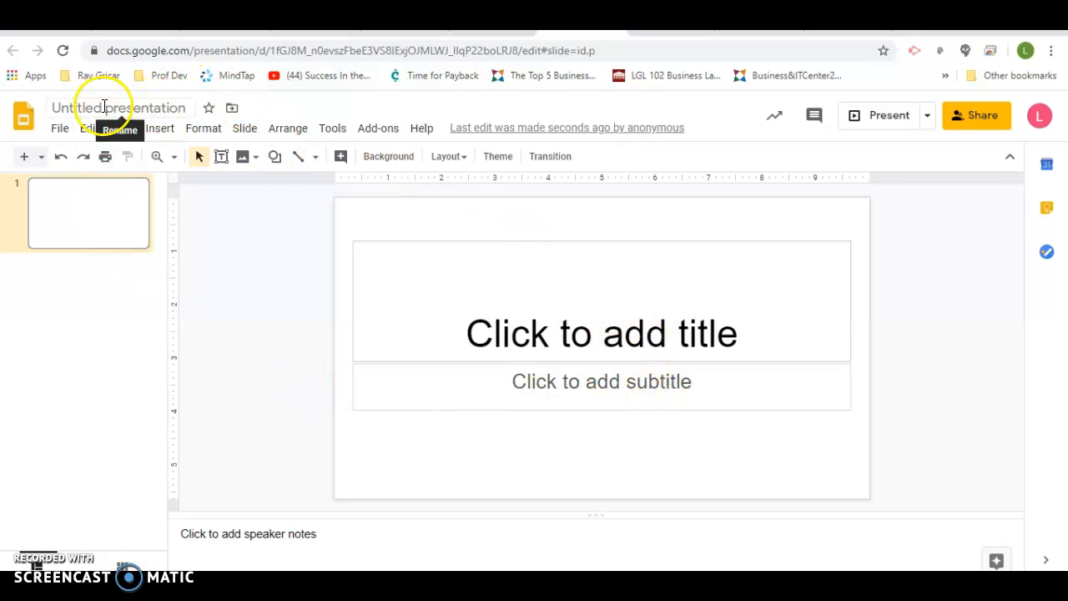
# - Rename the untitled presentation to 'Bucket List Template'
pyautogui.click(118, 108)
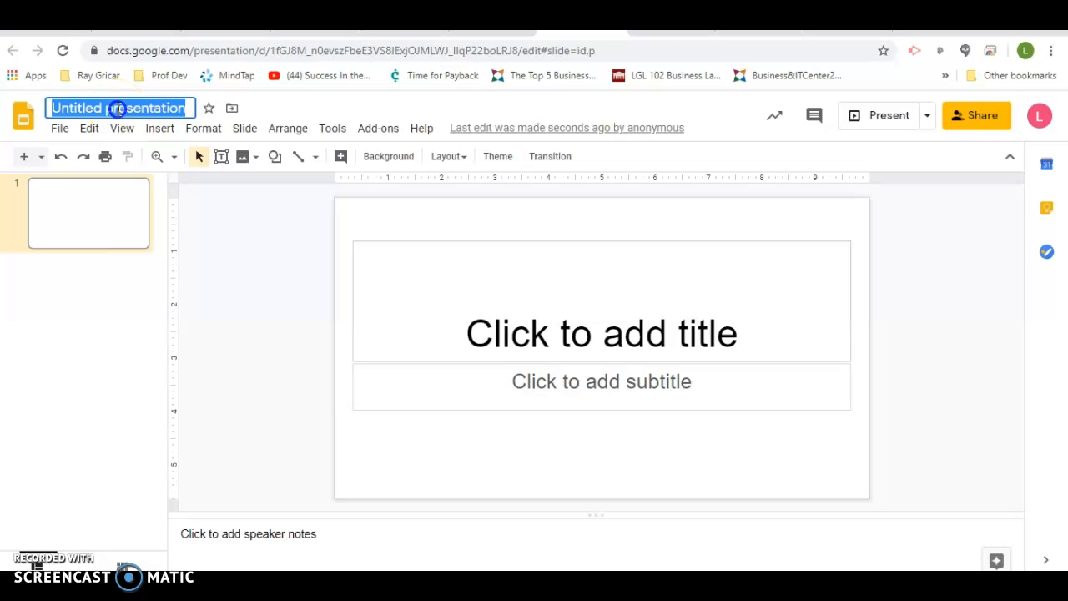
pyautogui.write('Buv')
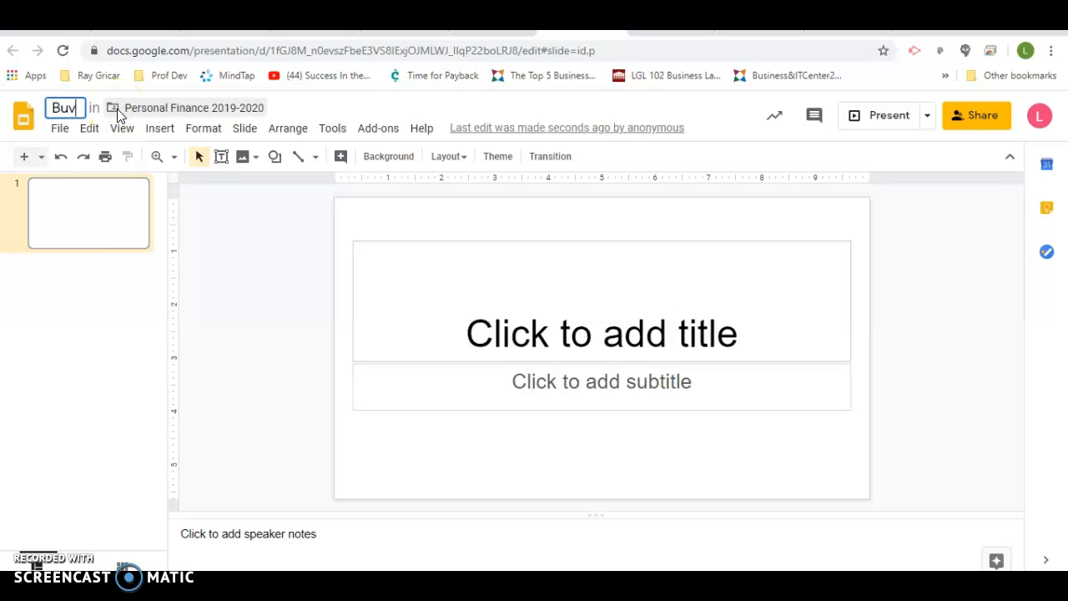
pyautogui.write('Bucket List')
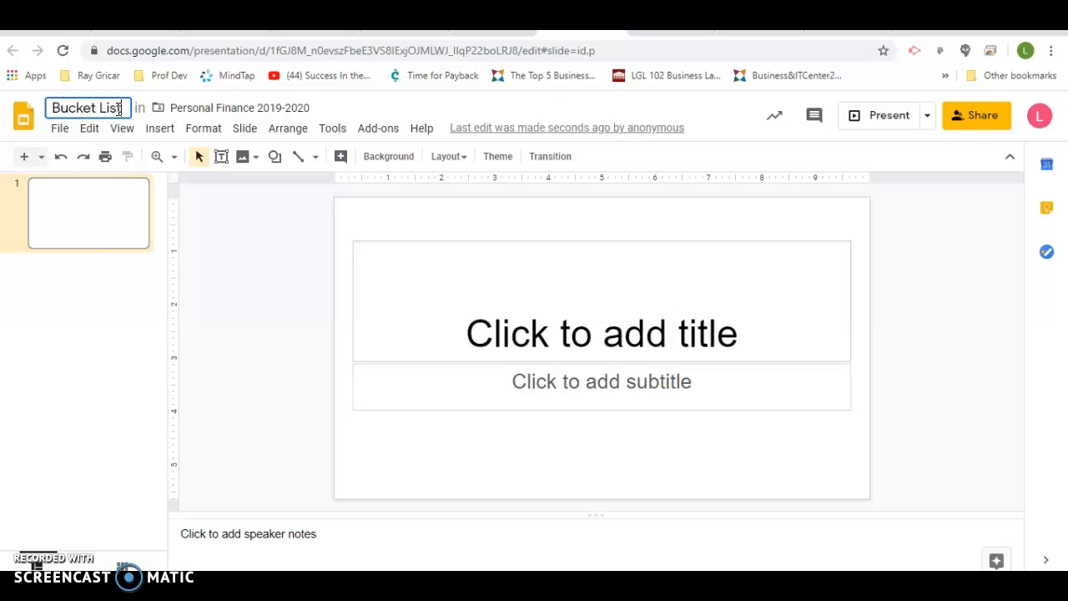
pyautogui.write('Template')
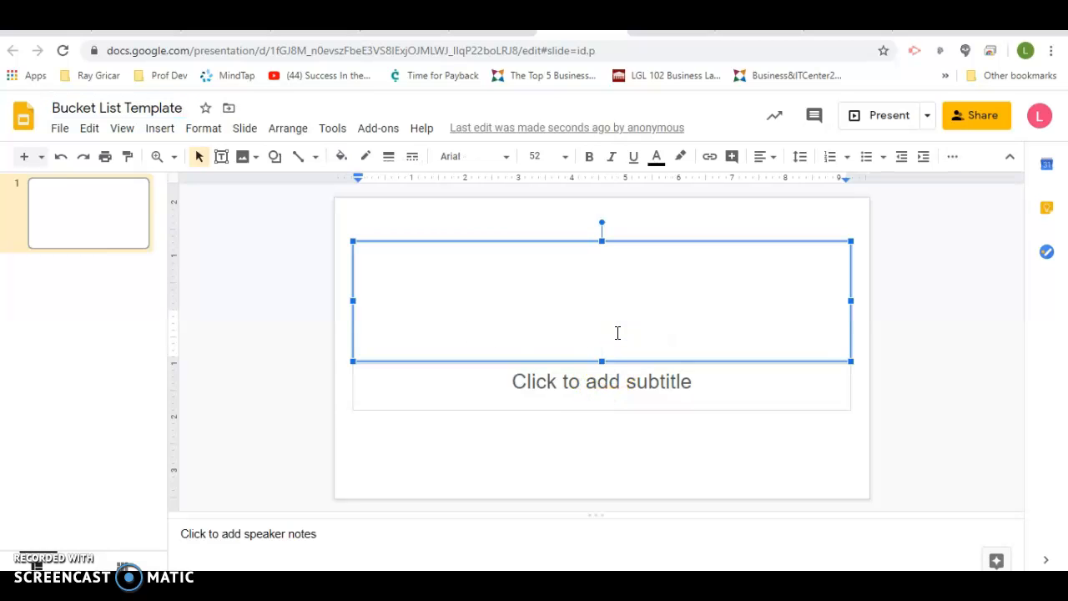
# - Type 'Name' as the title and 'Bucket List' as the subtitle on the first slide
pyautogui.write('Name')
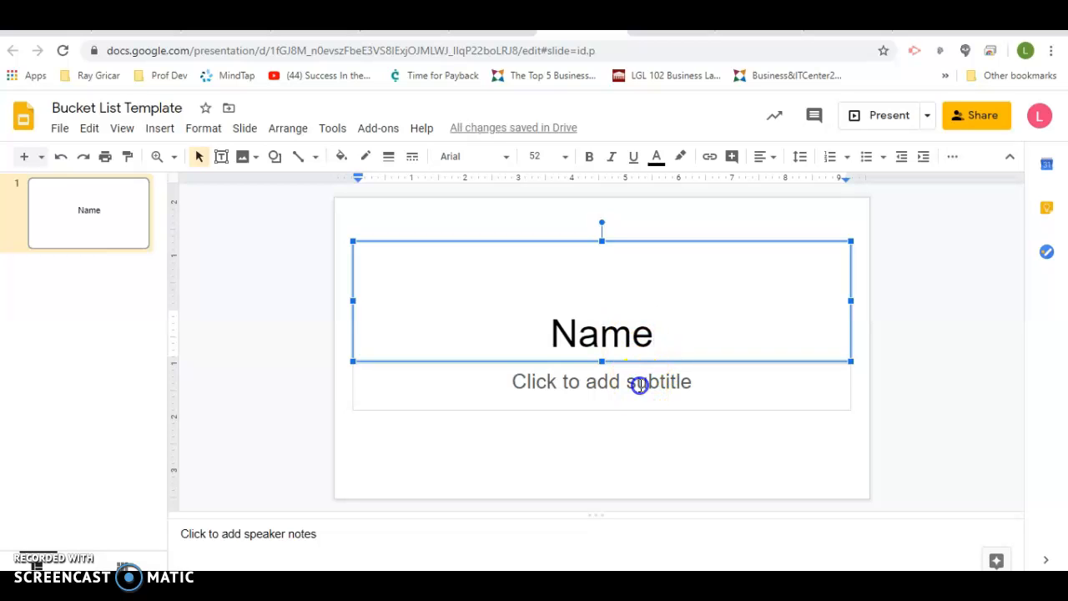
pyautogui.write('Bucket List')
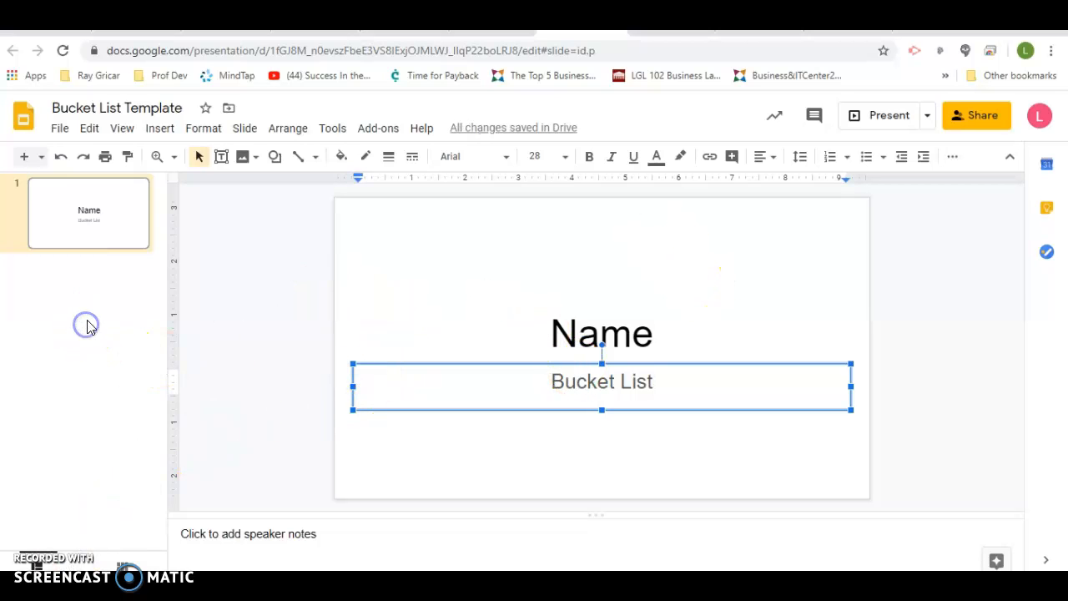
# - Add a second slide with the numbered list title '1. Goal Number 1'
pyautogui.click(23, 156)
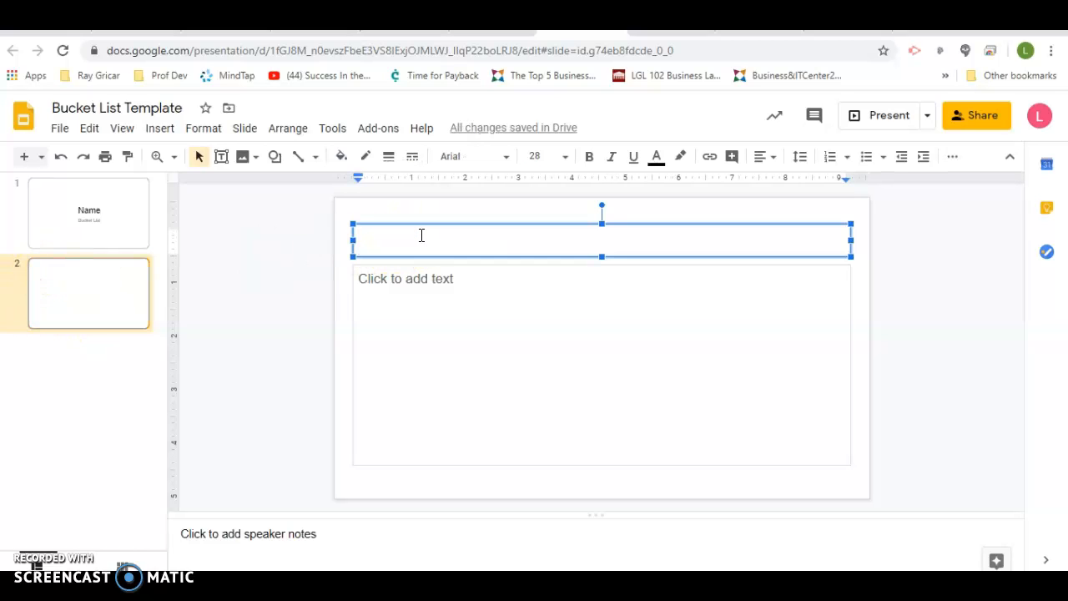
pyautogui.click(830, 156)
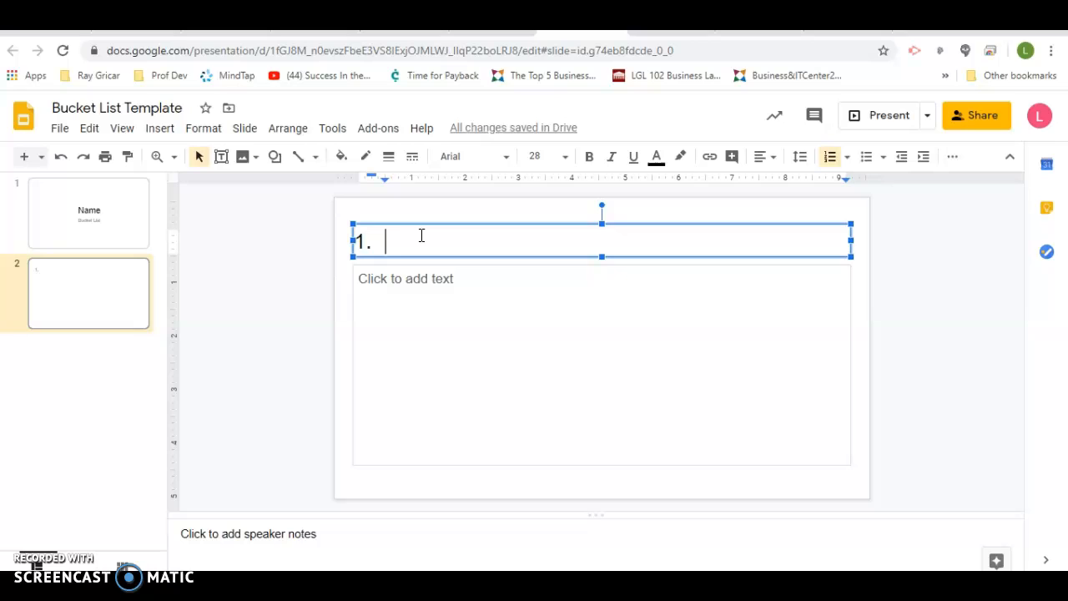
pyautogui.write('Goal 1')
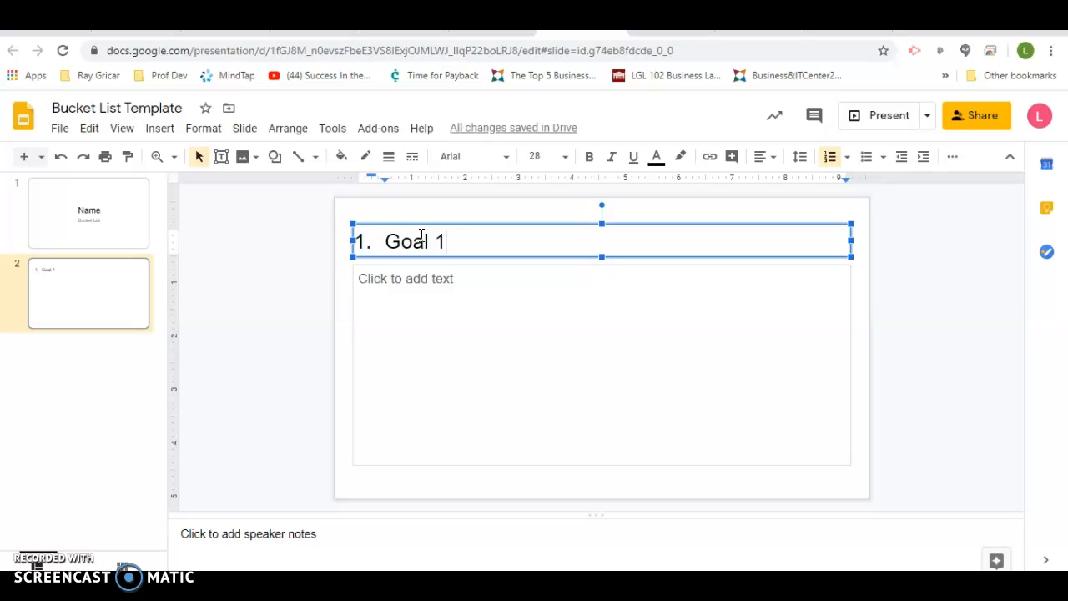
pyautogui.write('Ea')
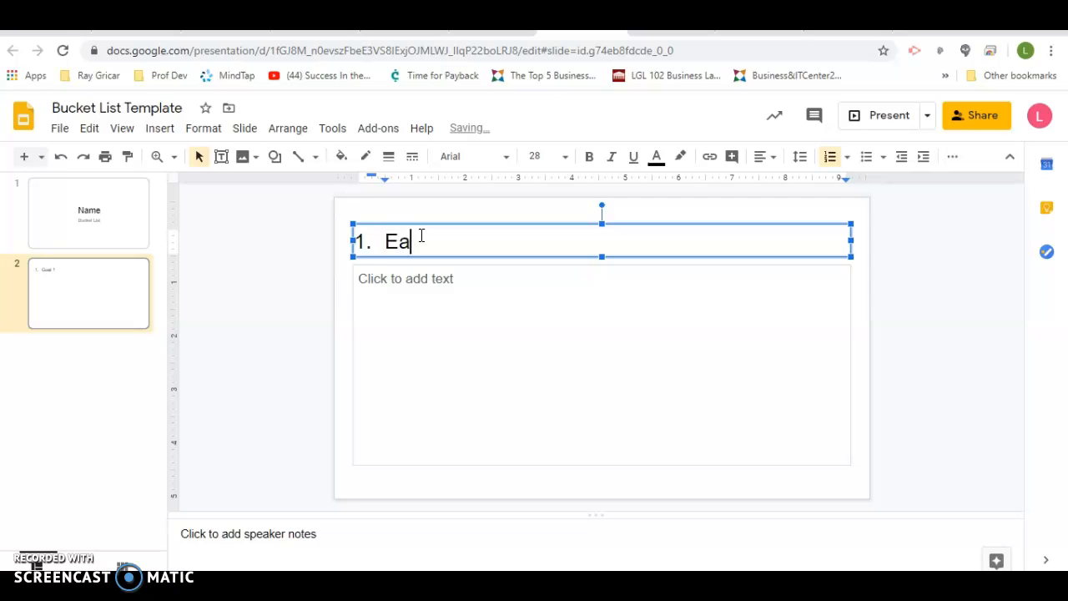
pyautogui.write('rn my doctoral')
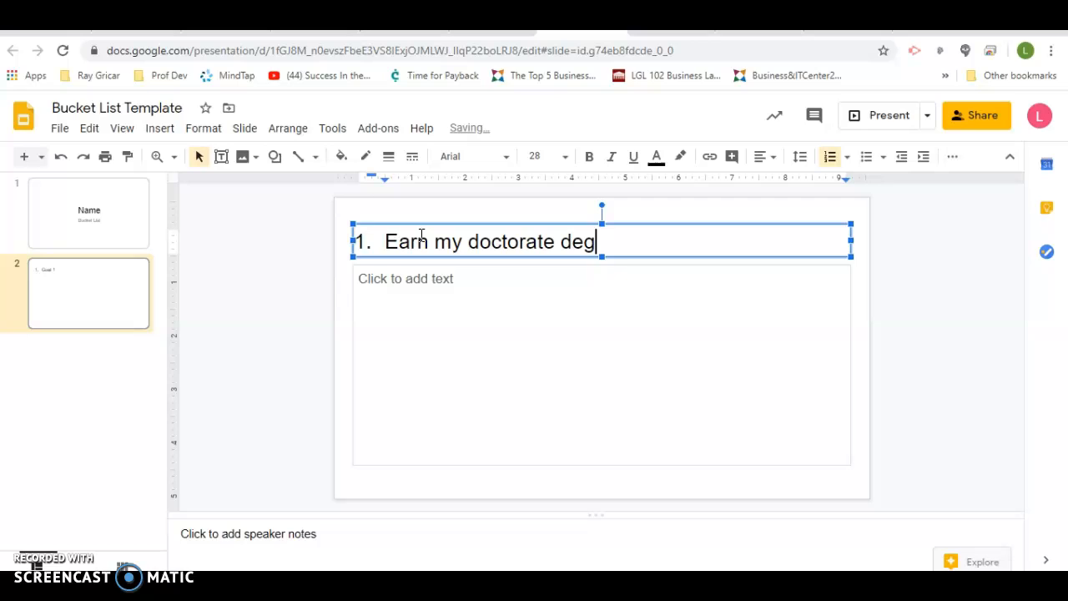
pyautogui.write('ree')
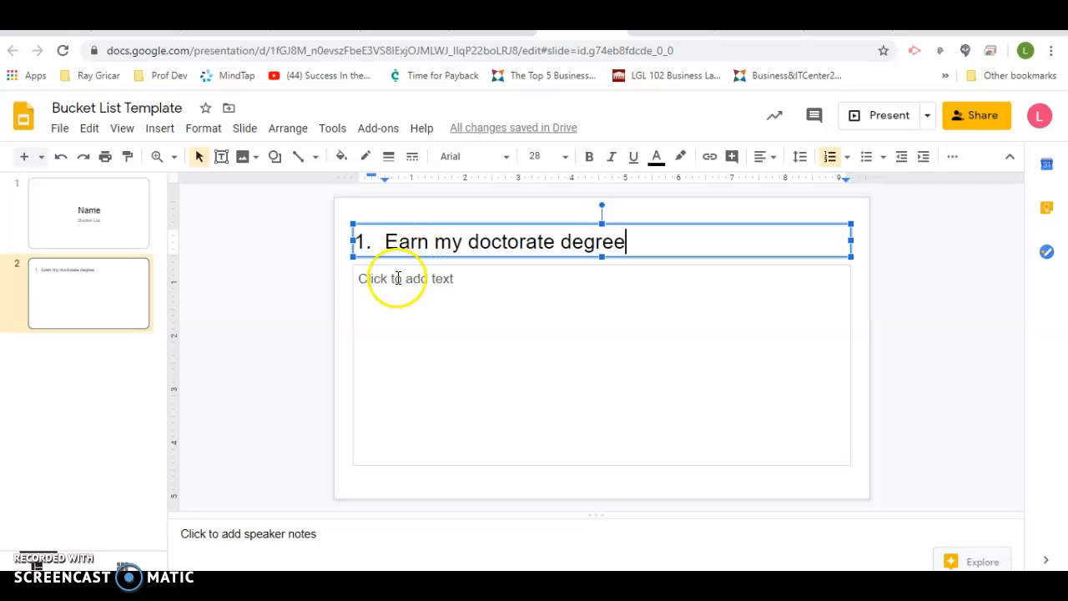
pyautogui.moveTo(482, 374)
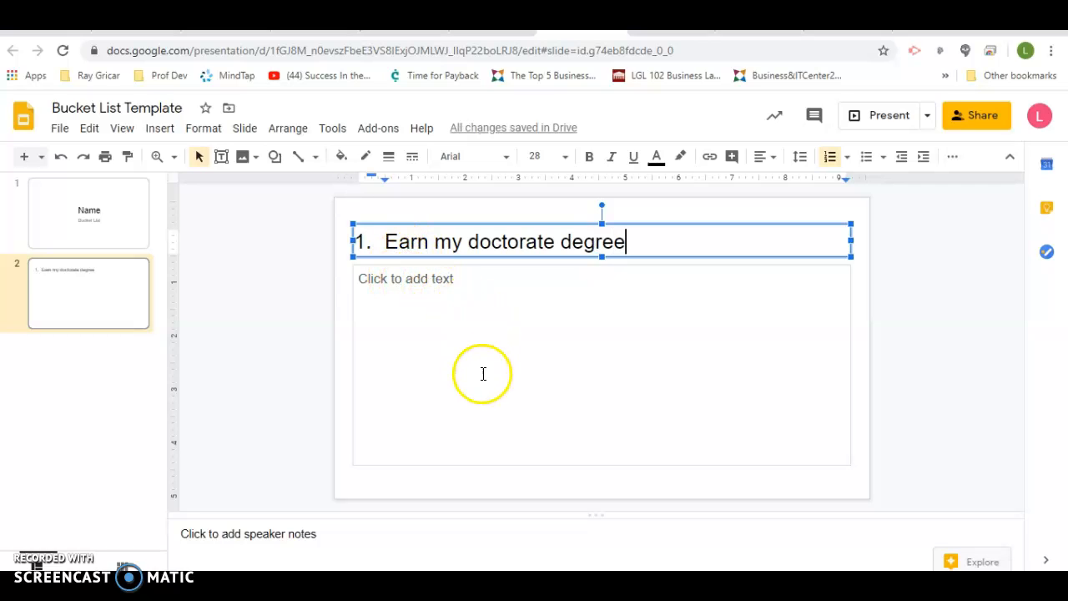
pyautogui.moveTo(630, 243)
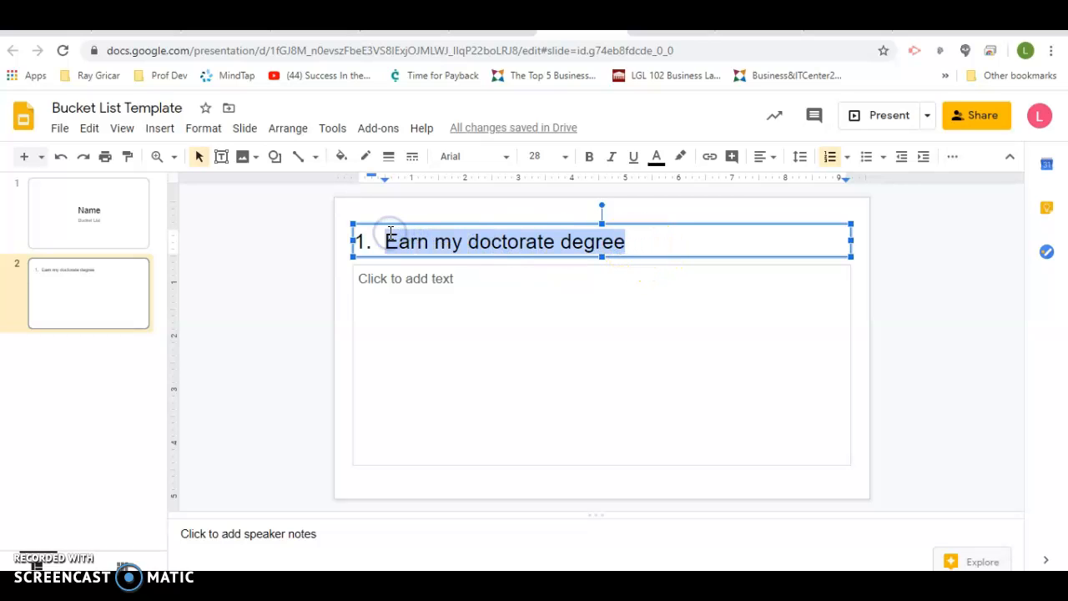
pyautogui.write('Goal Number 1')
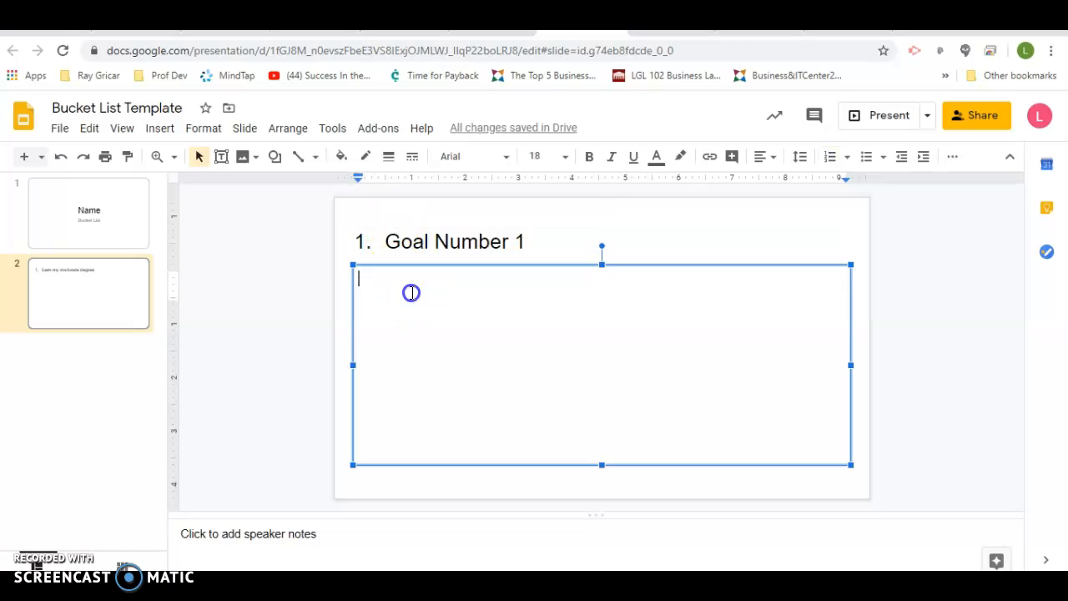
# - Type 'Add pictures relevant to your goal.' into the slide body
pyautogui.write('Add pi')
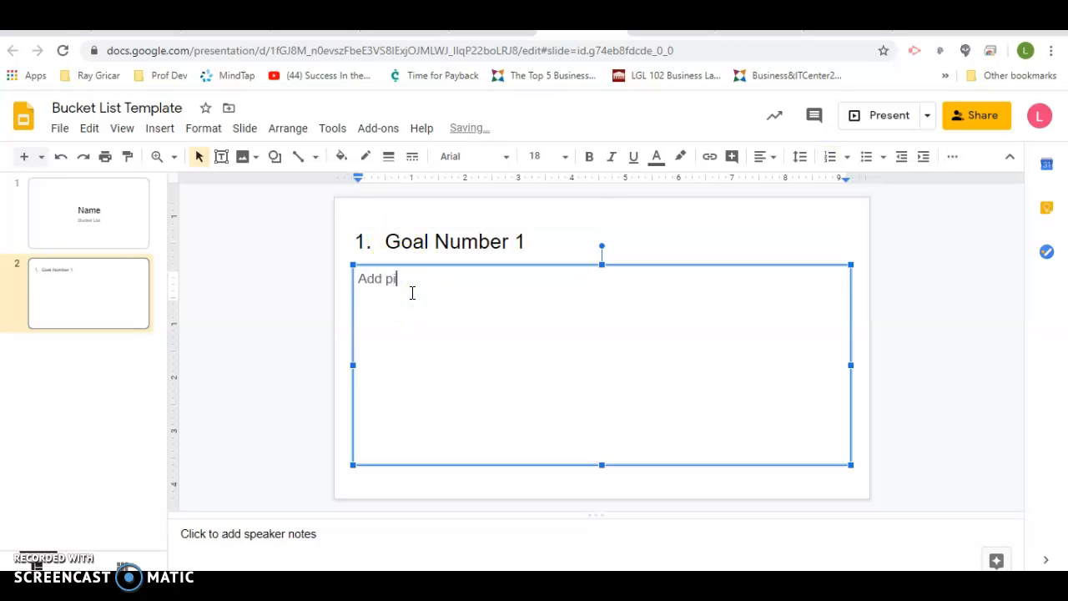
pyautogui.write('ctures')
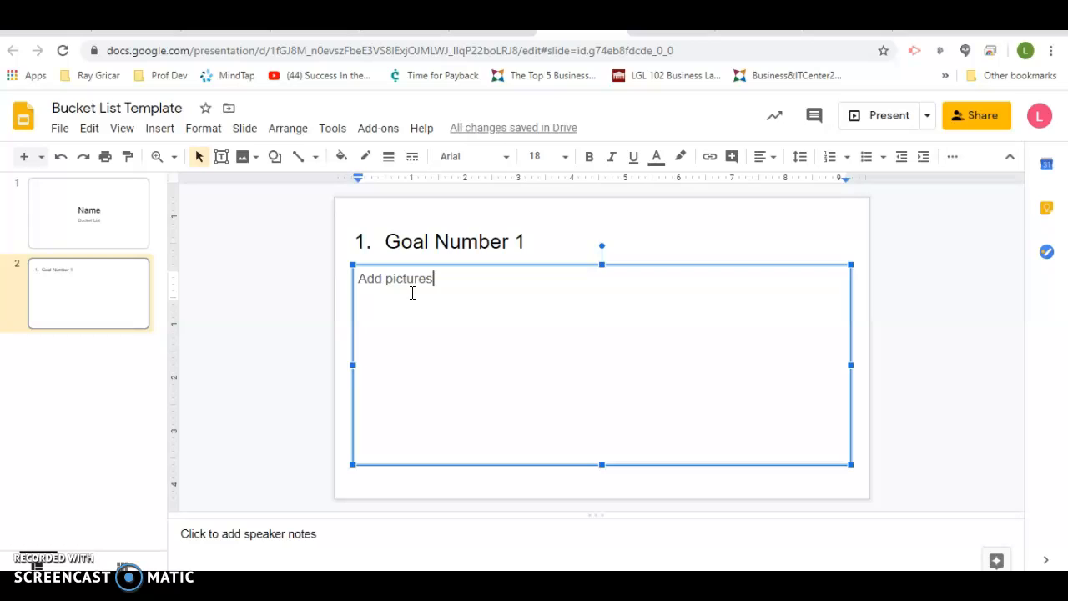
pyautogui.write('relev')
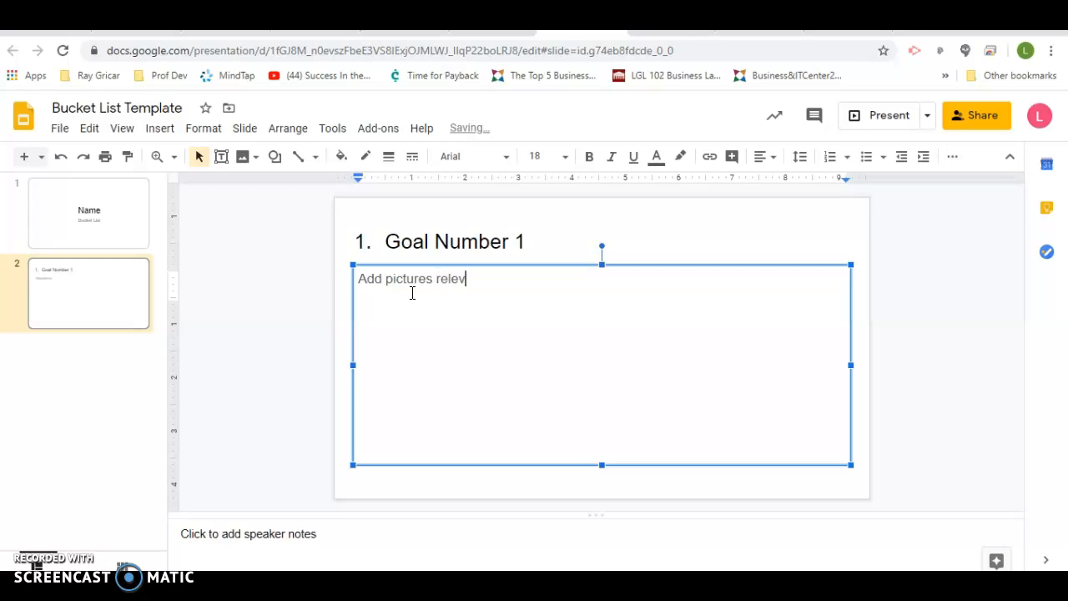
pyautogui.write('ant to your goal.')
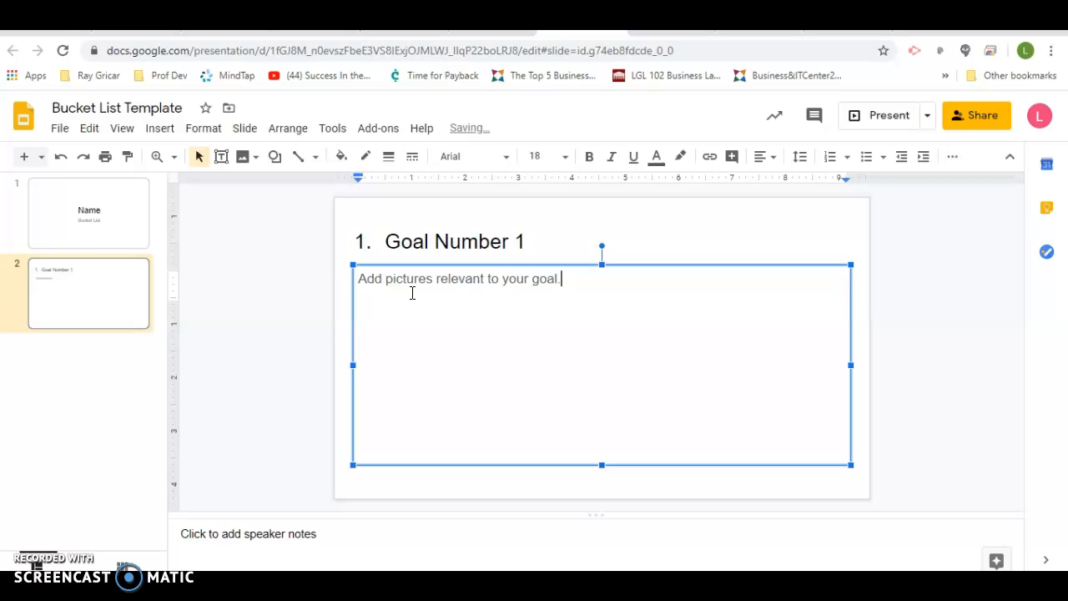
# - Insert over twenty blank title-and-body slides after the goal slide and scroll the filmstrip
pyautogui.click(107, 373)
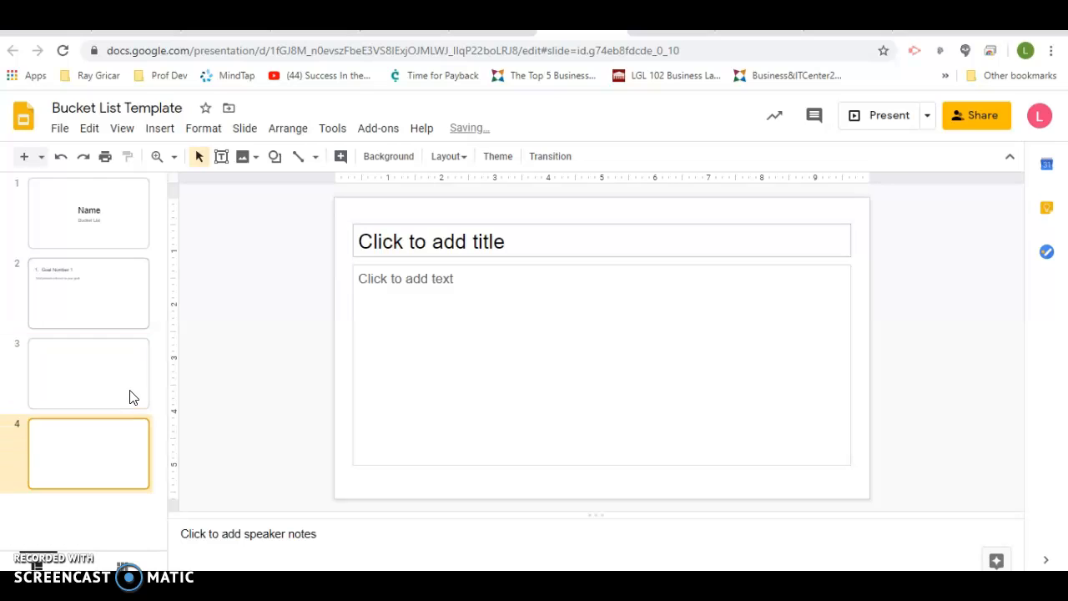
pyautogui.scroll(-3)
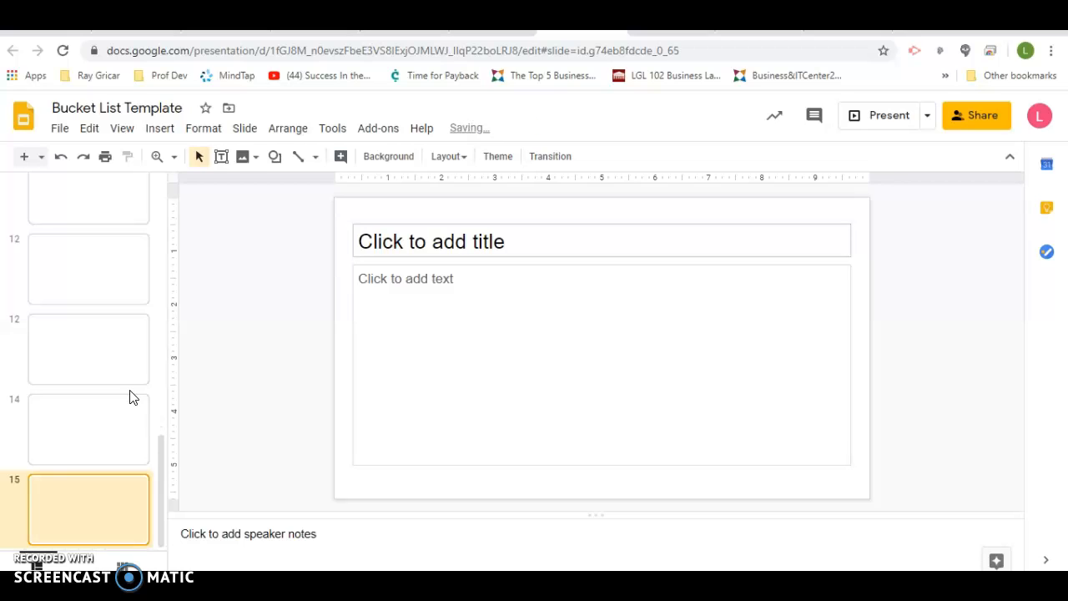
pyautogui.scroll(-3)
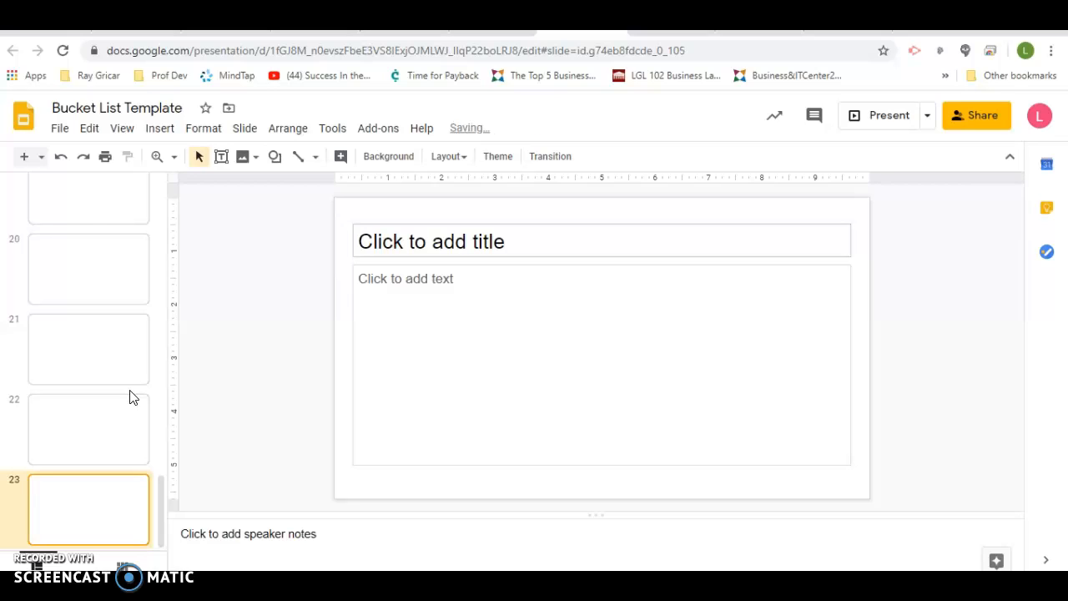
pyautogui.scroll(-3)
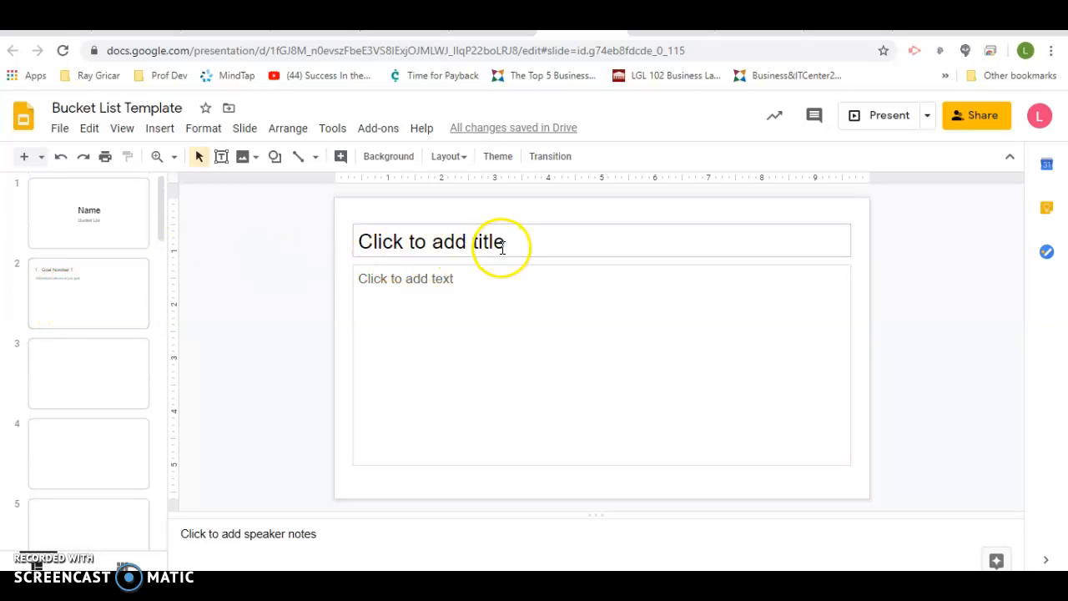
pyautogui.moveTo(419, 355)
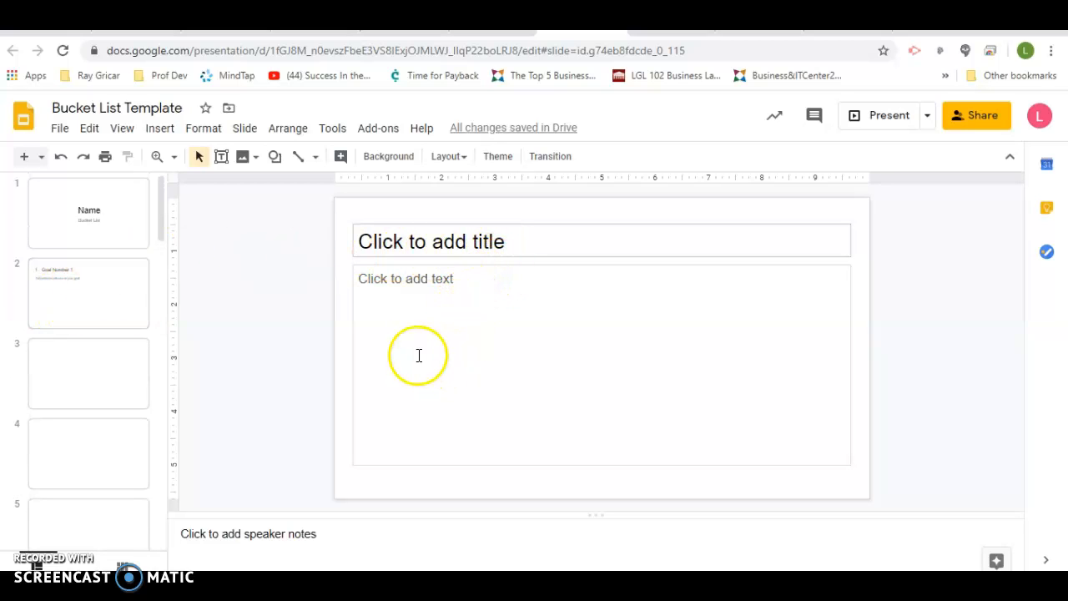
pyautogui.moveTo(515, 167)
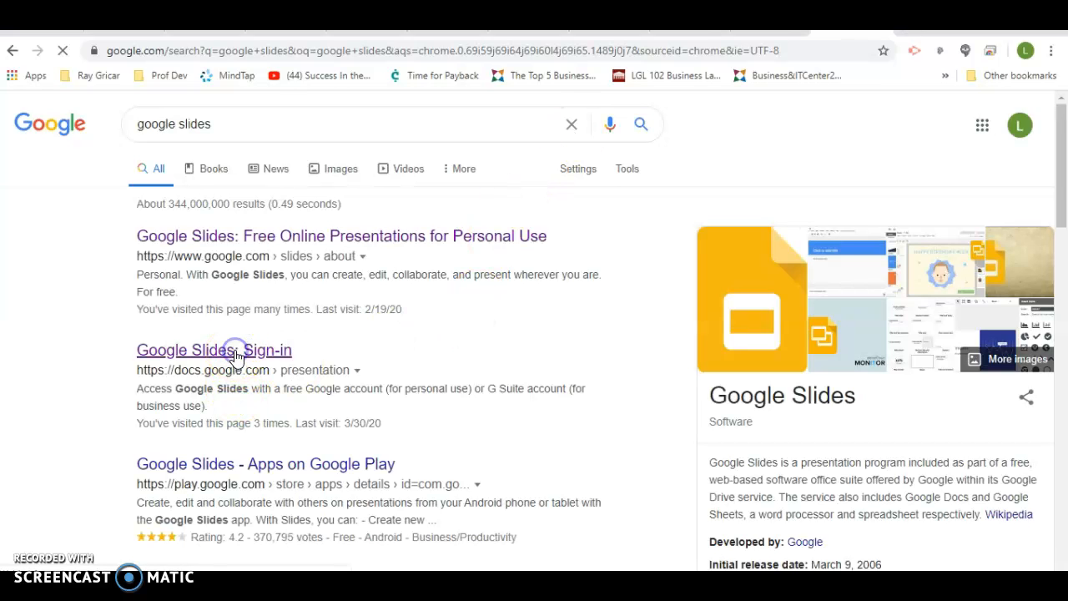
# - Open the 'Google Slides: Sign-in' search result and start a Blank presentation
pyautogui.click(214, 350)
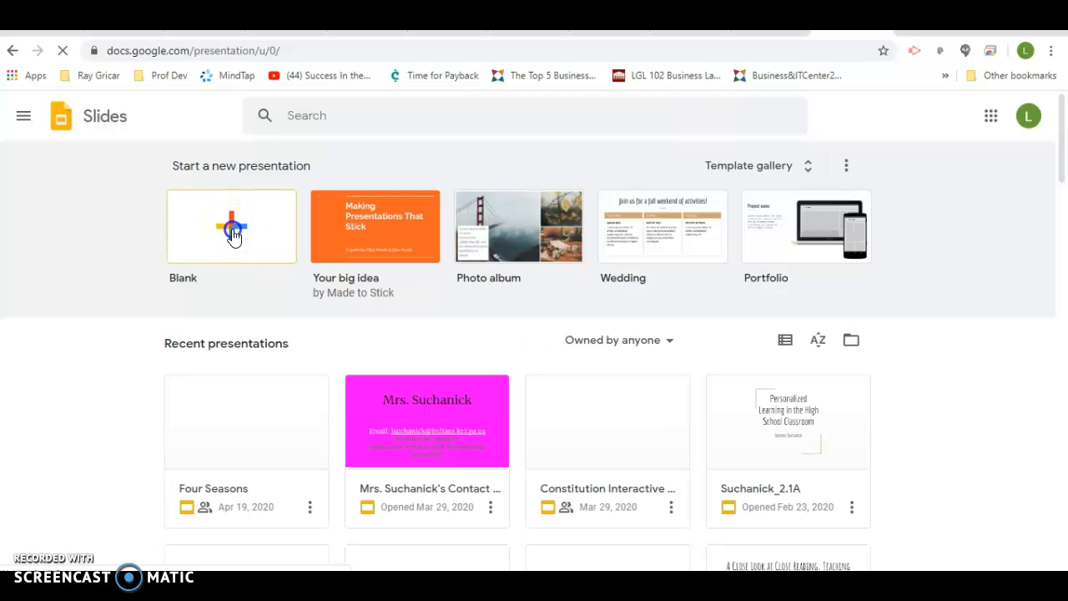
pyautogui.click(231, 226)
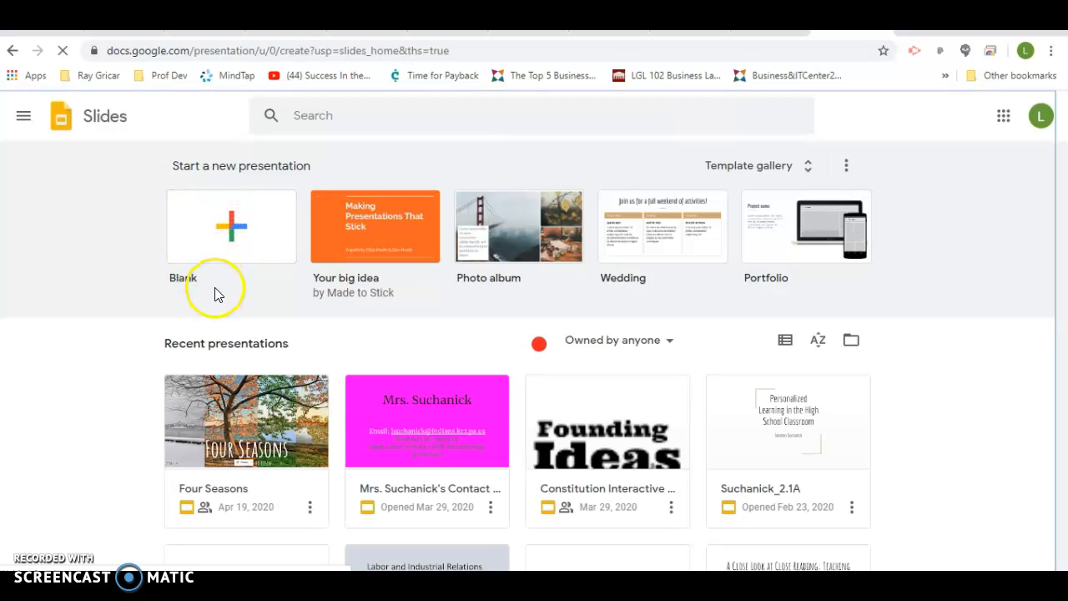
pyautogui.click(231, 226)
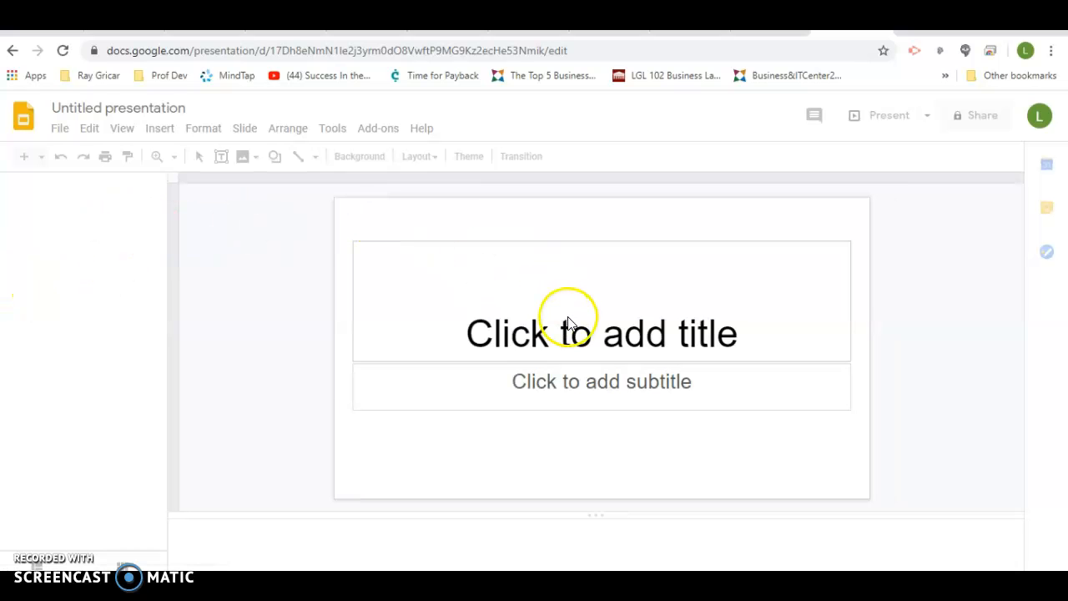
pyautogui.moveTo(187, 180)
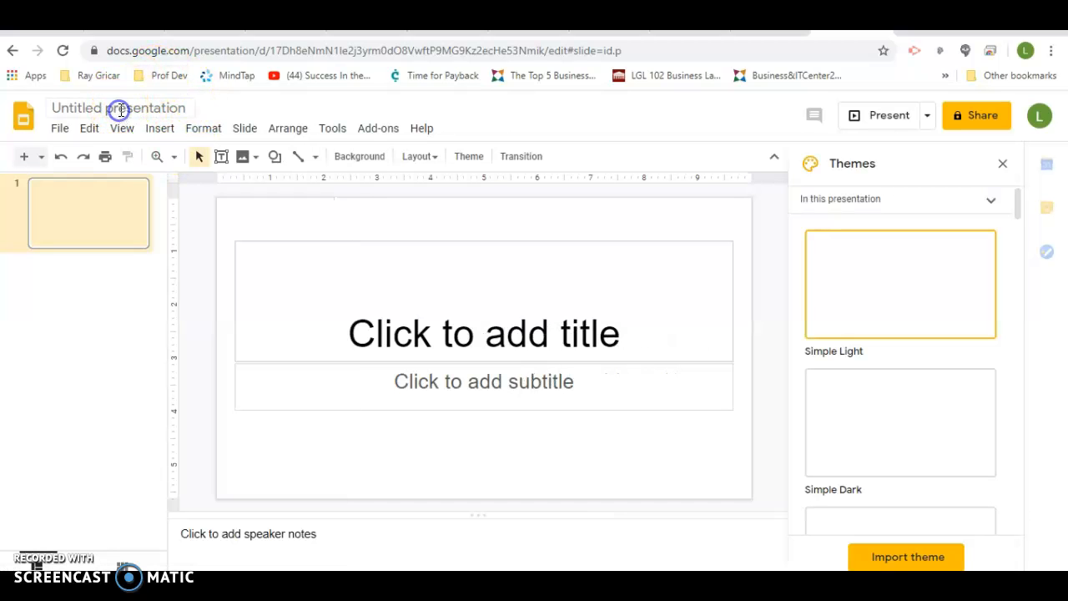
# - Title the new presentation 'Mrs. Suchanick's Bucket List'
pyautogui.click(119, 108)
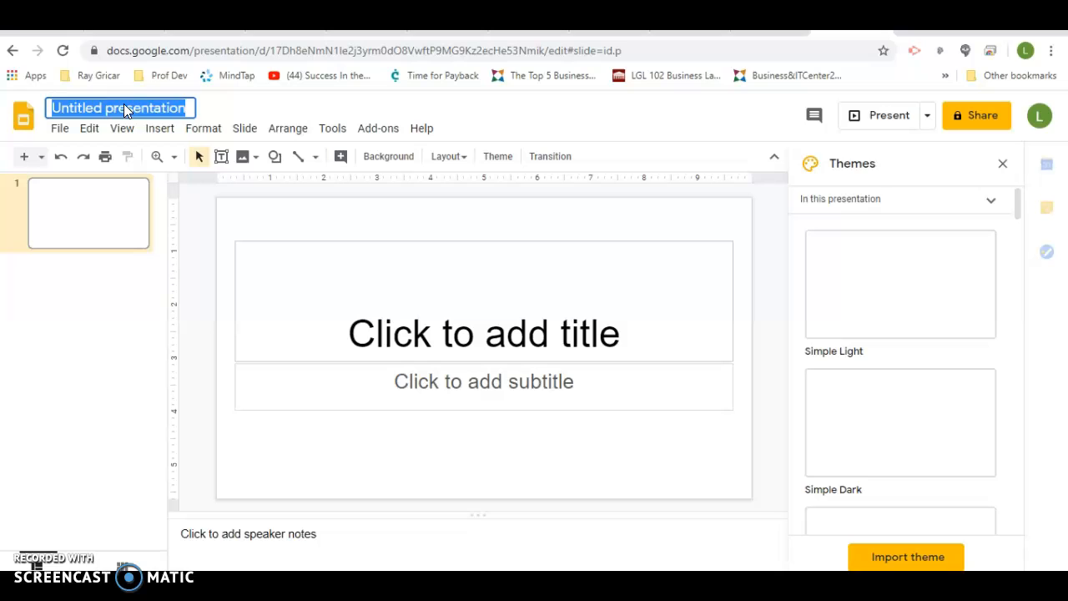
pyautogui.write("Mrs. Suchanick's Bucket List")
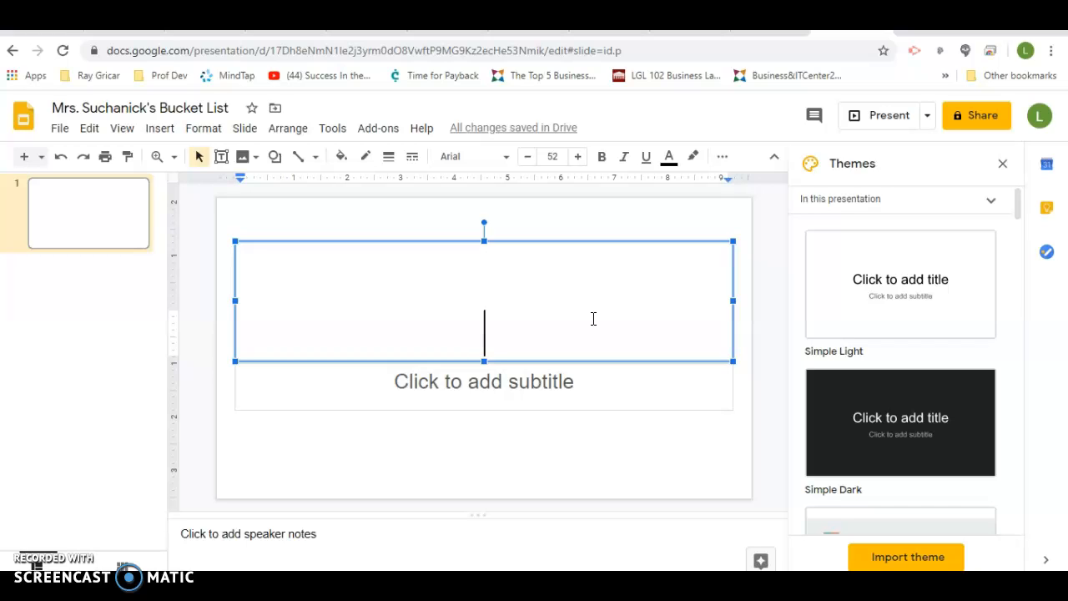
# - Fill the first slide with title 'Mrs. Suchanick's' and subtitle 'Bucket List'
pyautogui.write('Mrs')
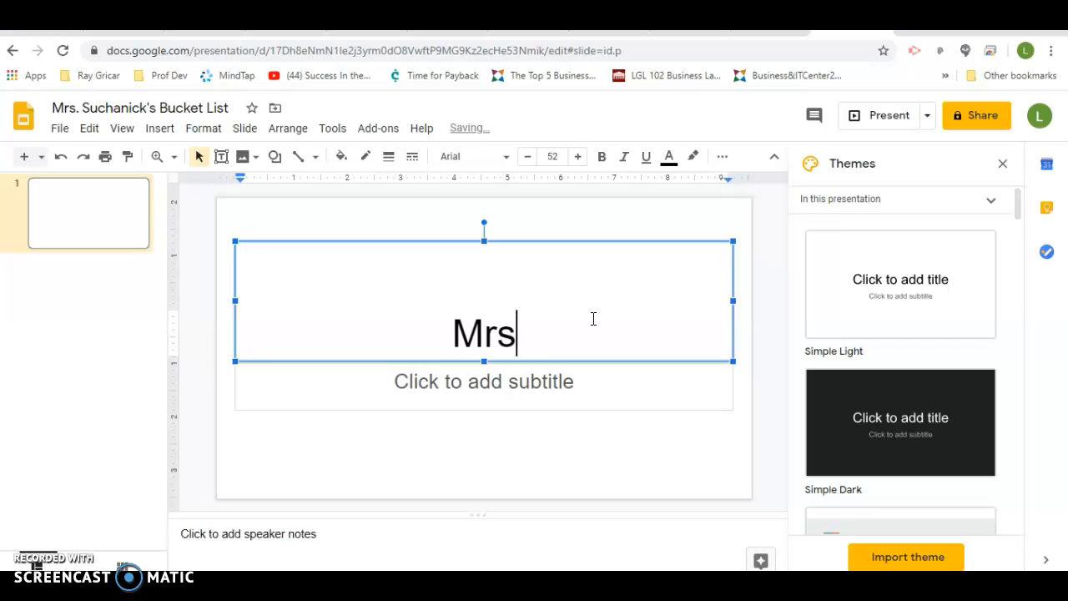
pyautogui.write(". Suchanick's")
pyautogui.click(484, 385)
pyautogui.write('B')
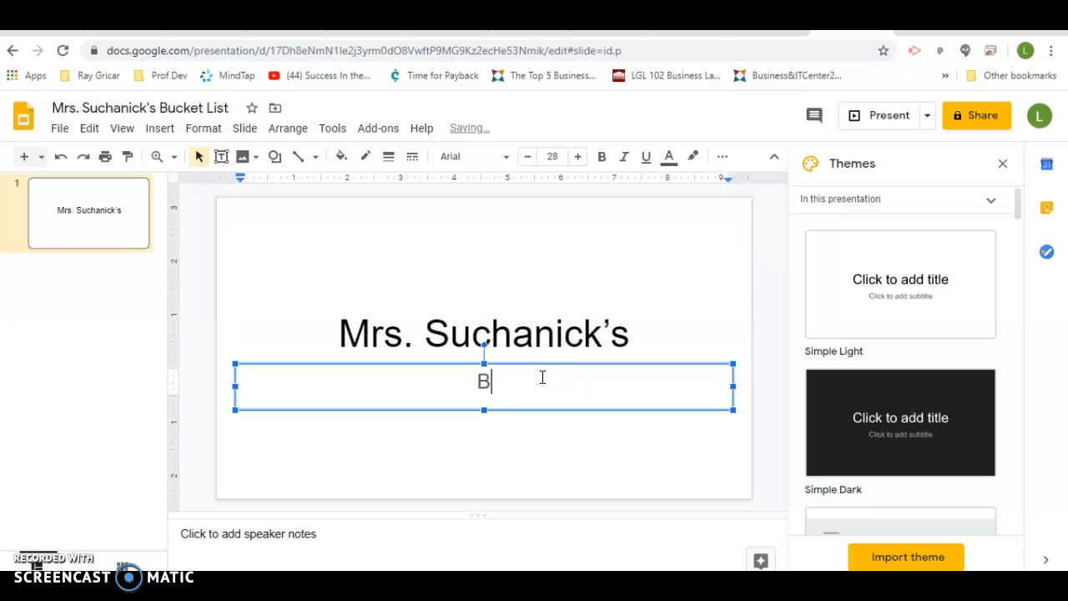
pyautogui.write('ucket List')
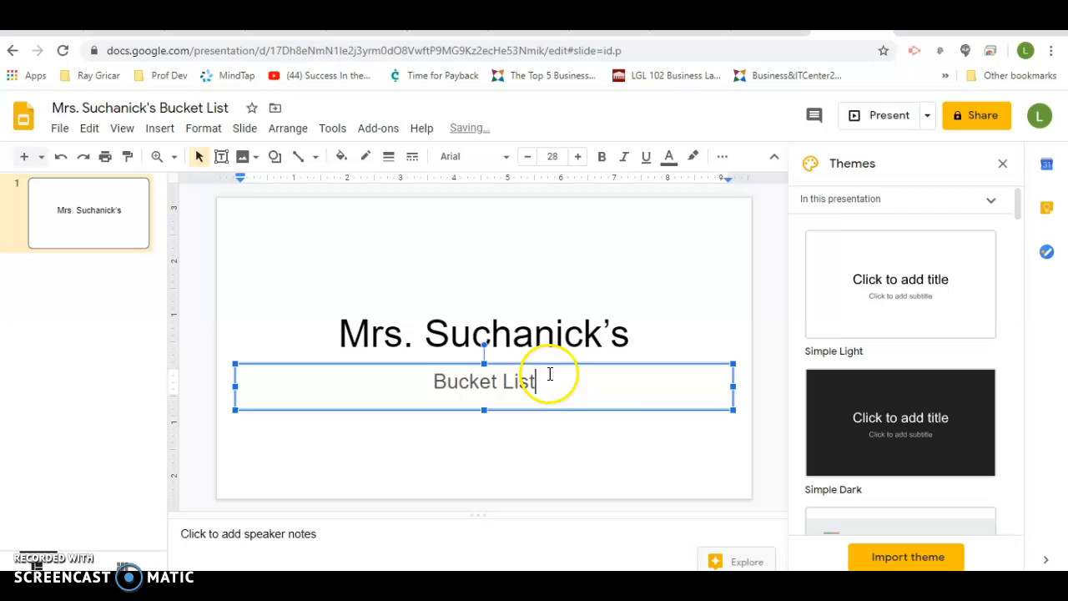
pyautogui.scroll(-3)
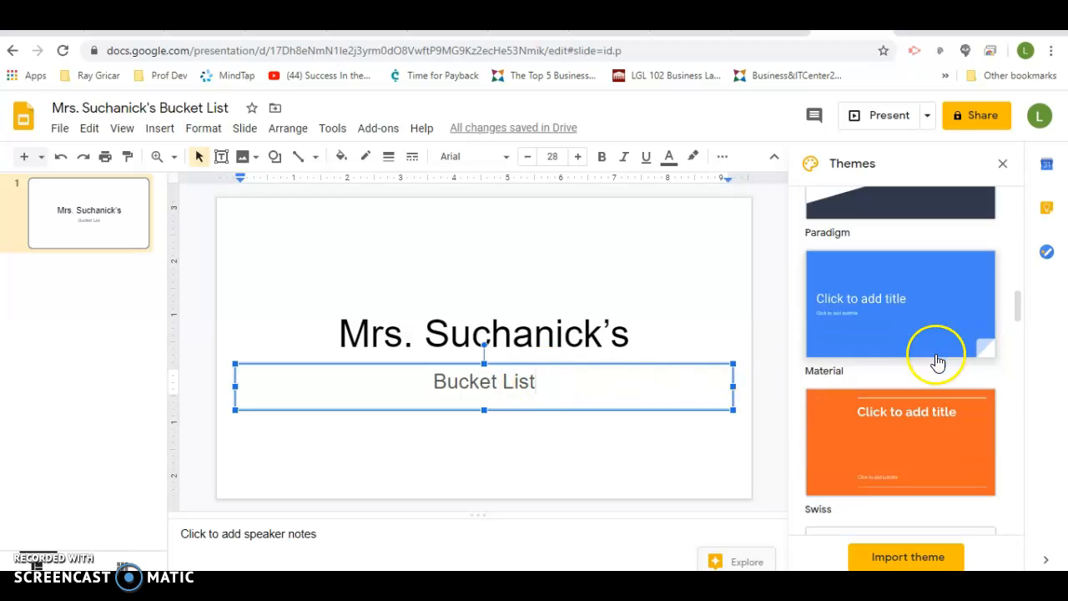
# - Scroll the Themes sidebar down to reach and apply the pink Modern Writer theme
pyautogui.scroll(-3)
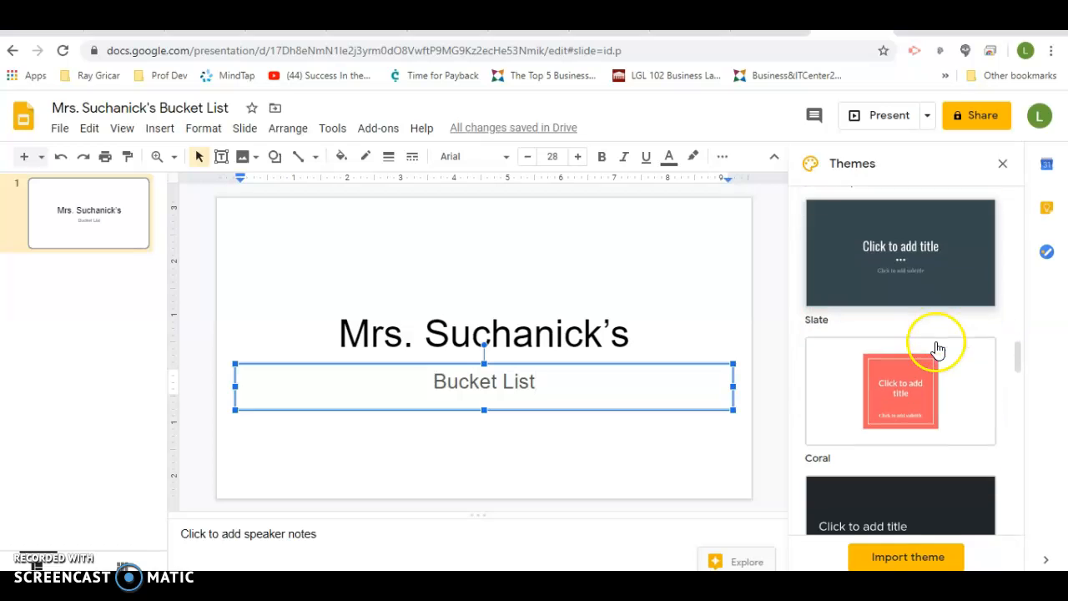
pyautogui.scroll(-3)
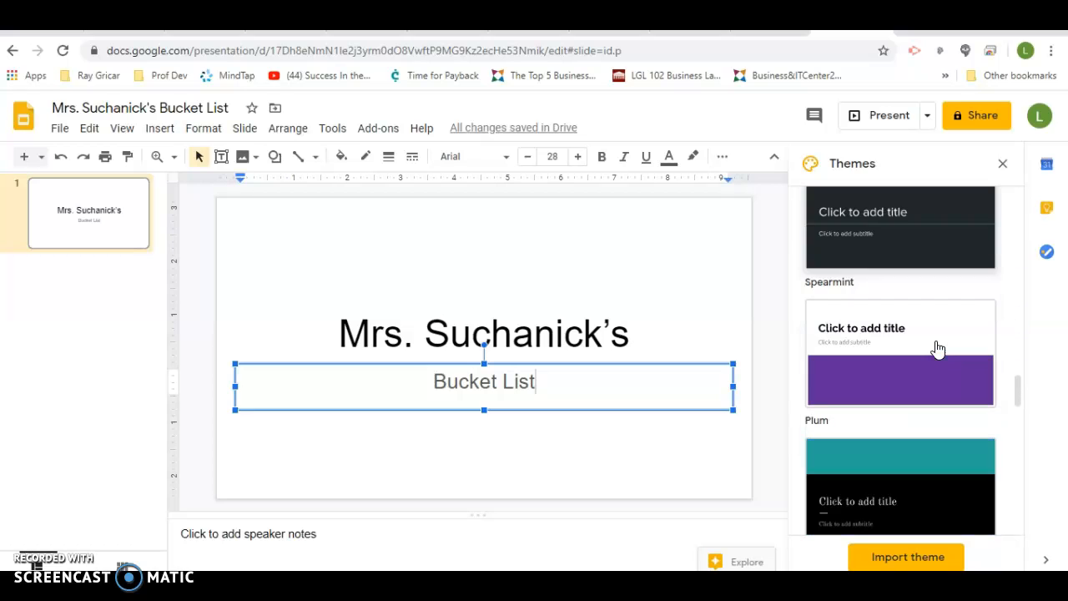
pyautogui.scroll(-3)
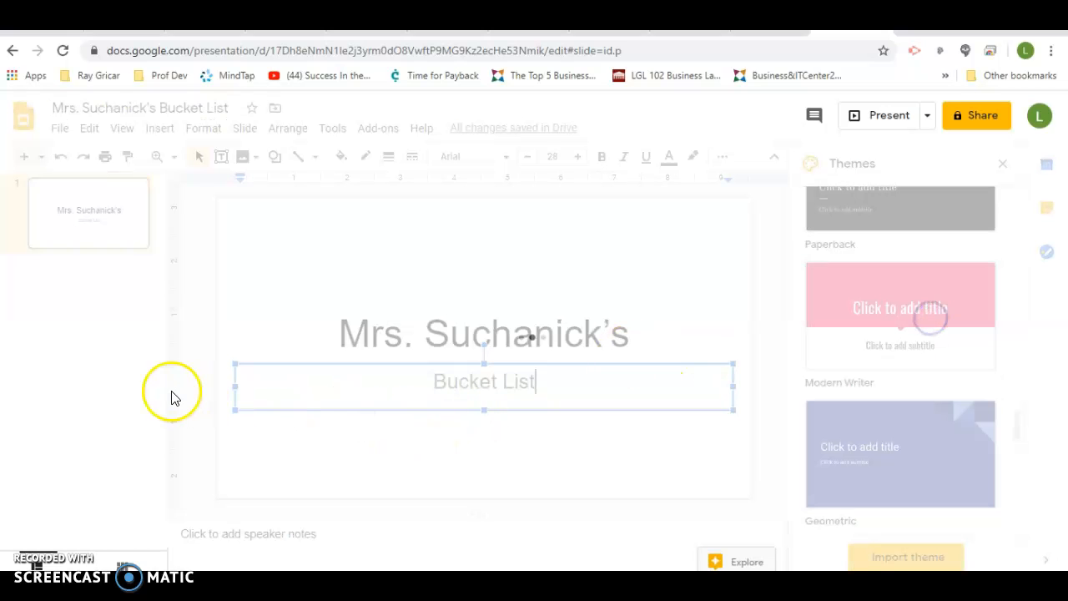
pyautogui.moveTo(184, 342)
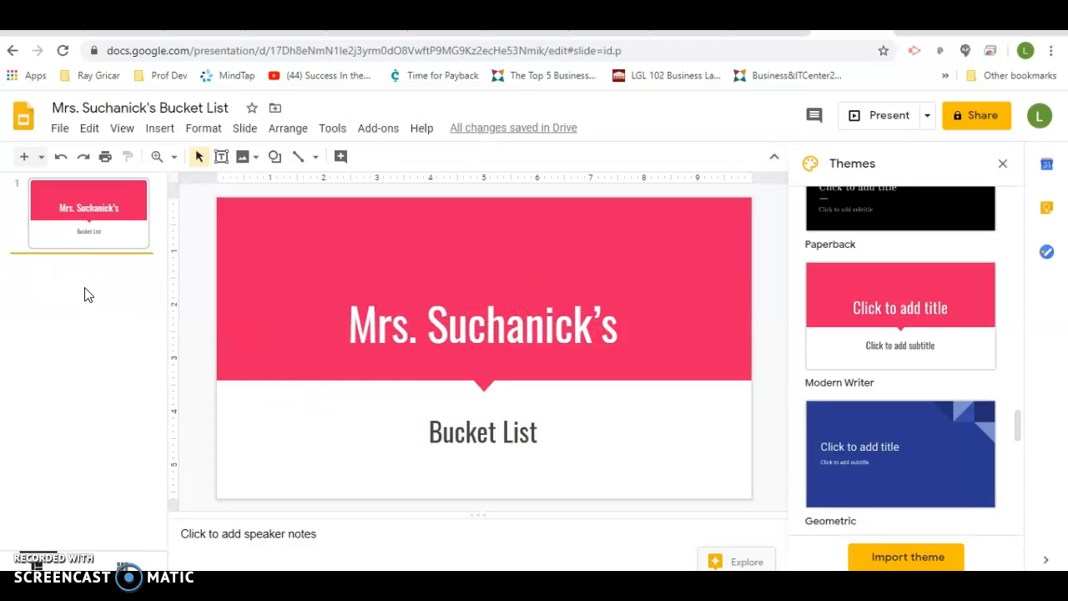
# - Add slide 2 with the title '1. Earn my doctorate degree'
pyautogui.click(24, 156)
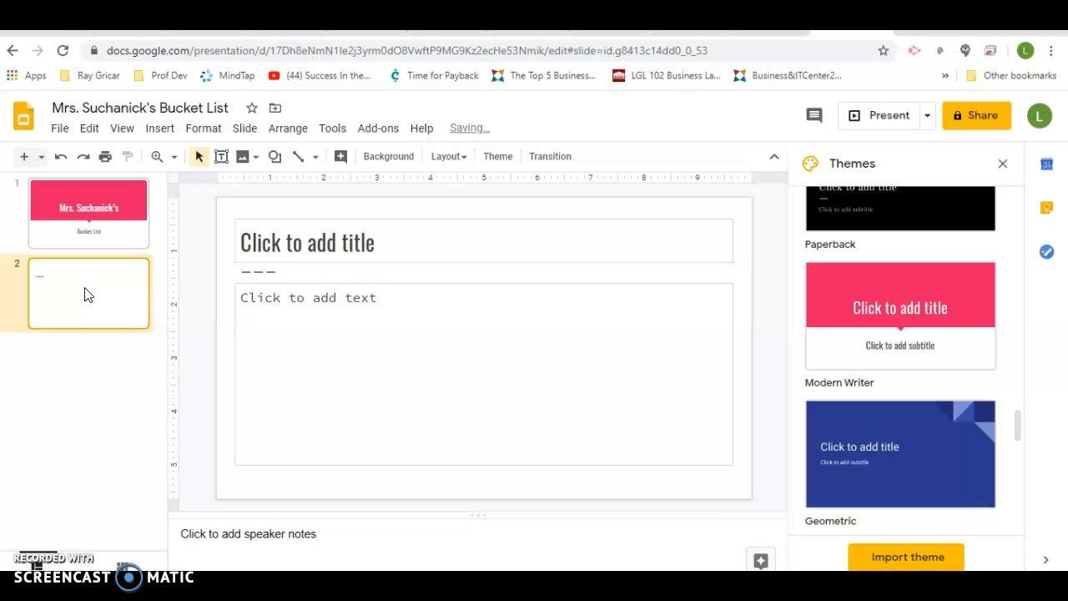
pyautogui.click(307, 242)
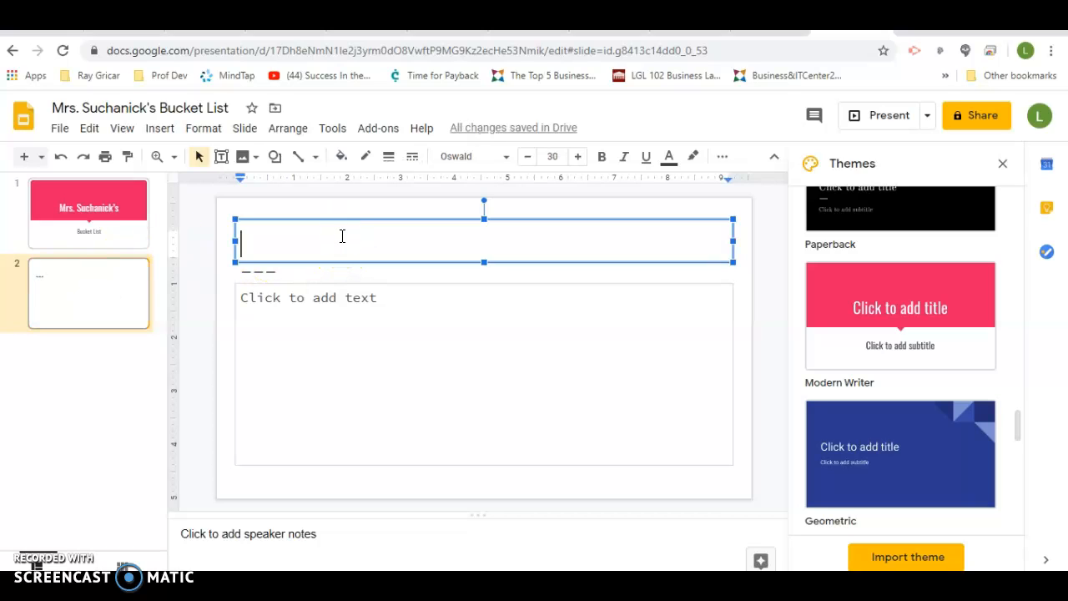
pyautogui.write('1.')
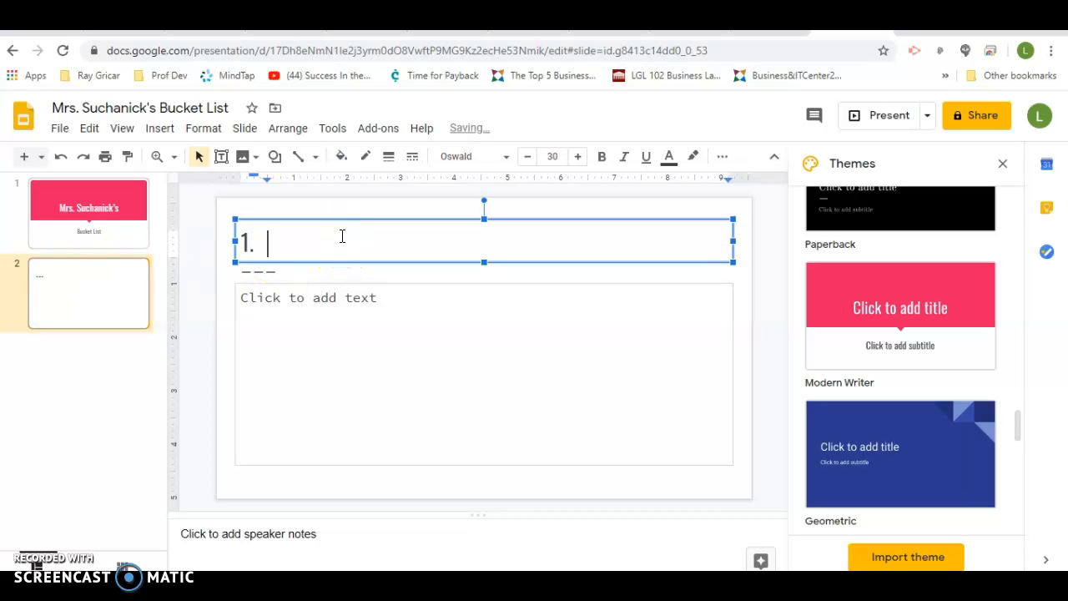
pyautogui.write('Earn my docto')
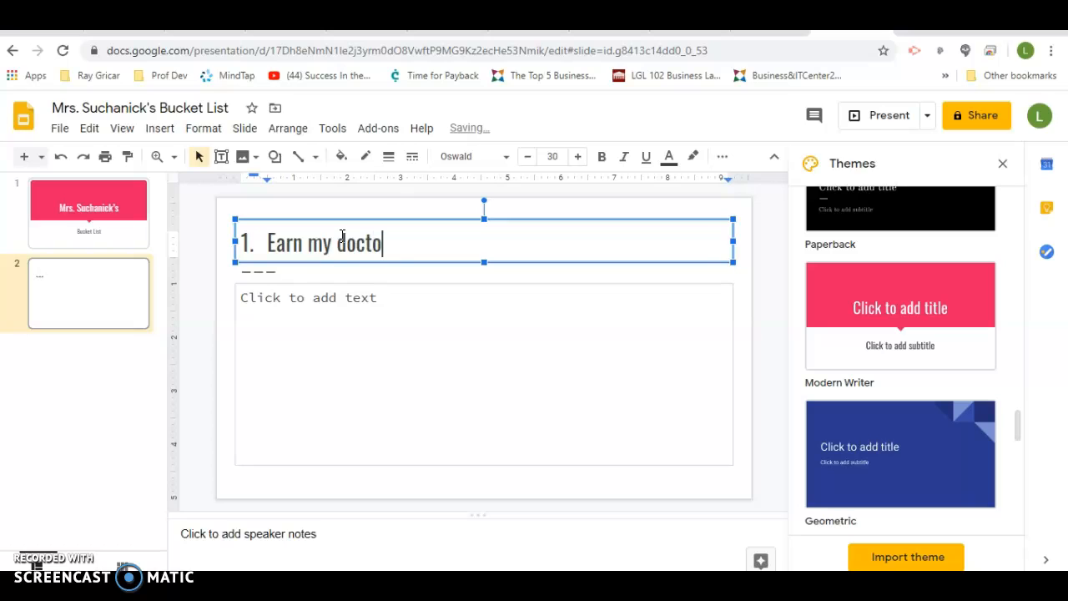
pyautogui.write('rate de')
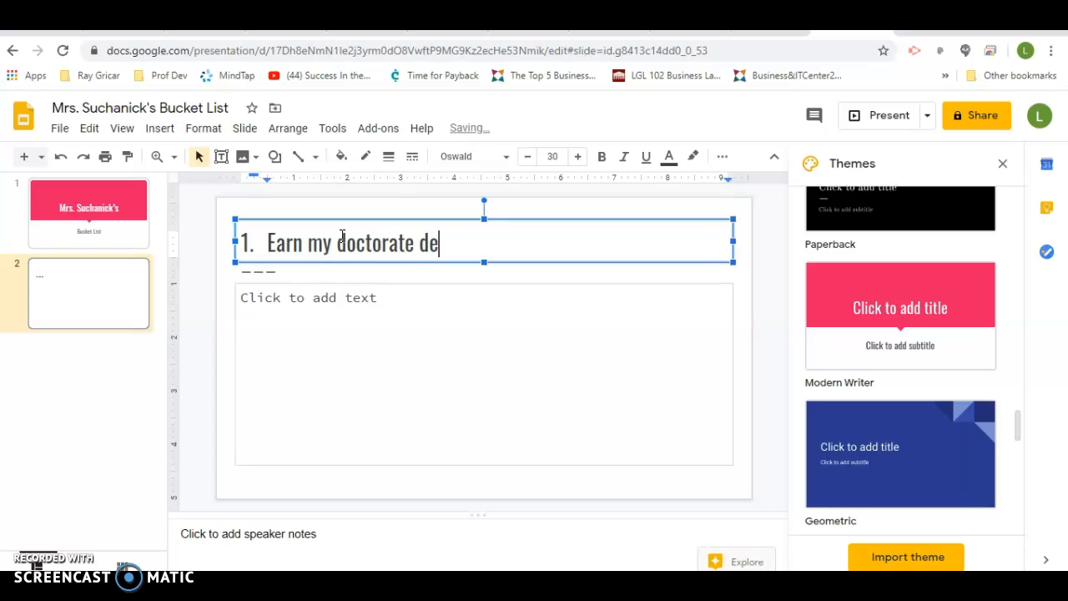
pyautogui.write('gree')
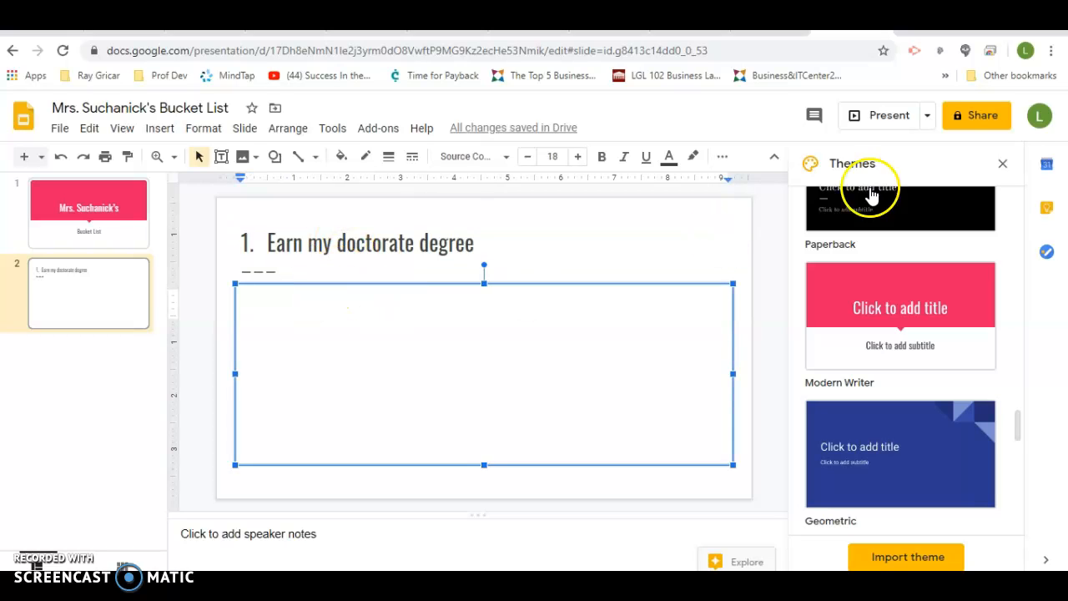
pyautogui.moveTo(526, 390)
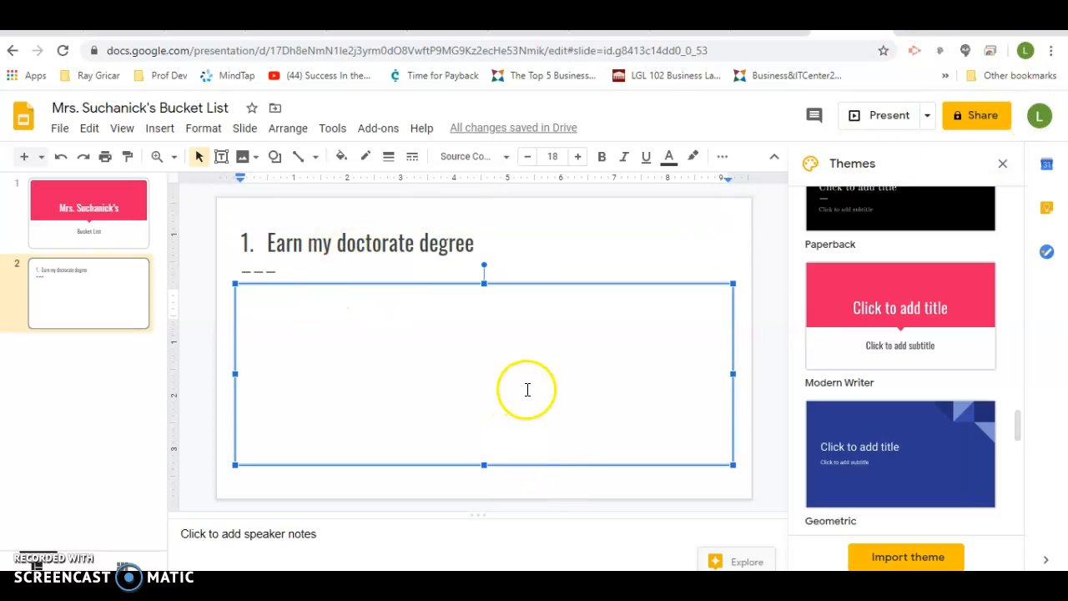
pyautogui.moveTo(244, 127)
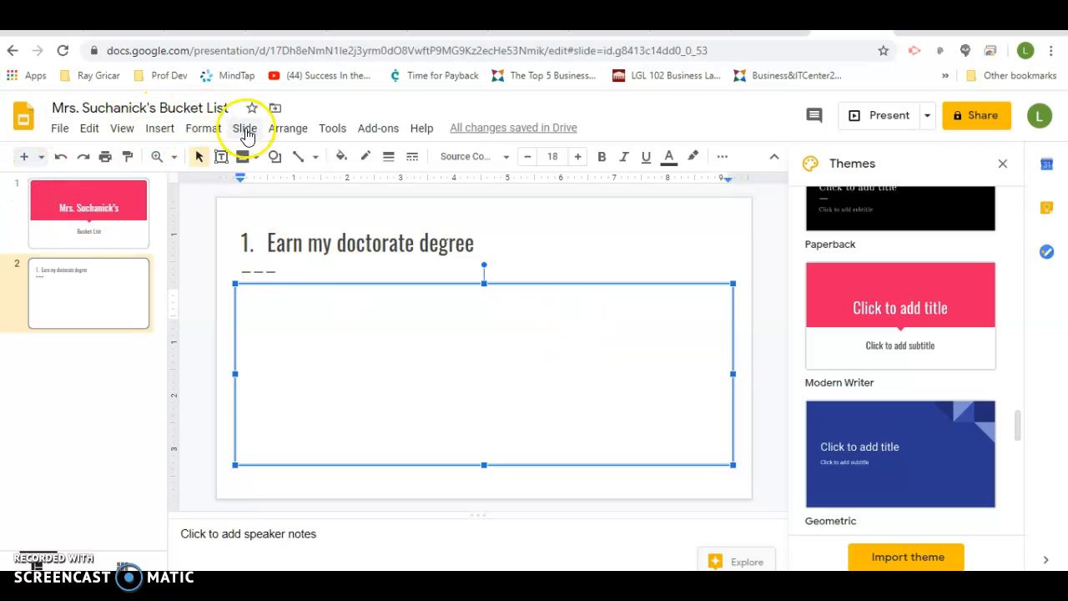
# - Draw a text box under slide 2's title containing 'Ed.D.' and select that text
pyautogui.click(159, 127)
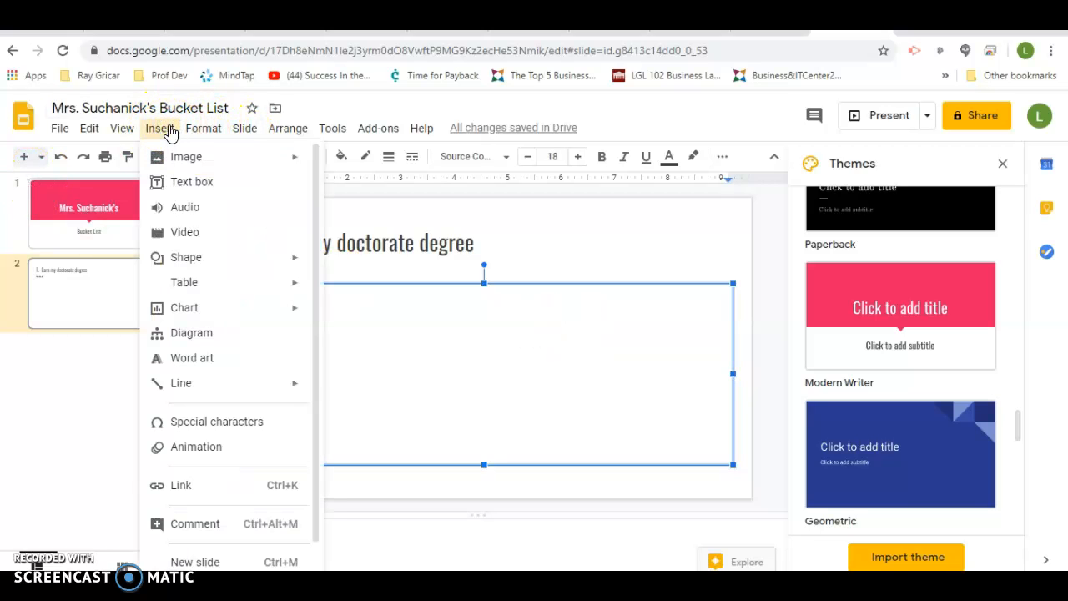
pyautogui.click(191, 181)
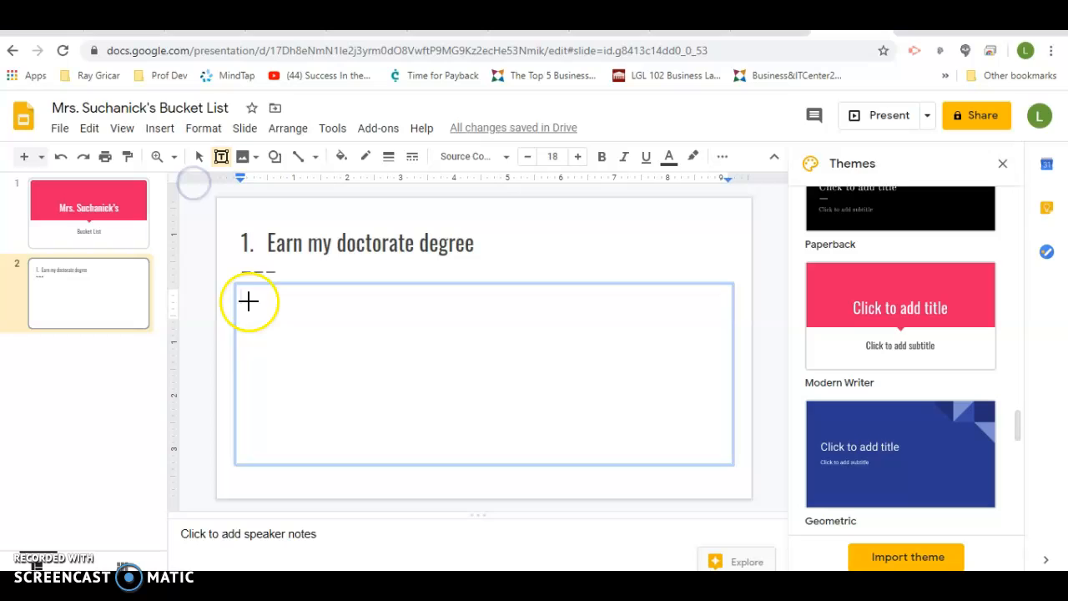
pyautogui.moveTo(248, 301); pyautogui.dragTo(384, 373)
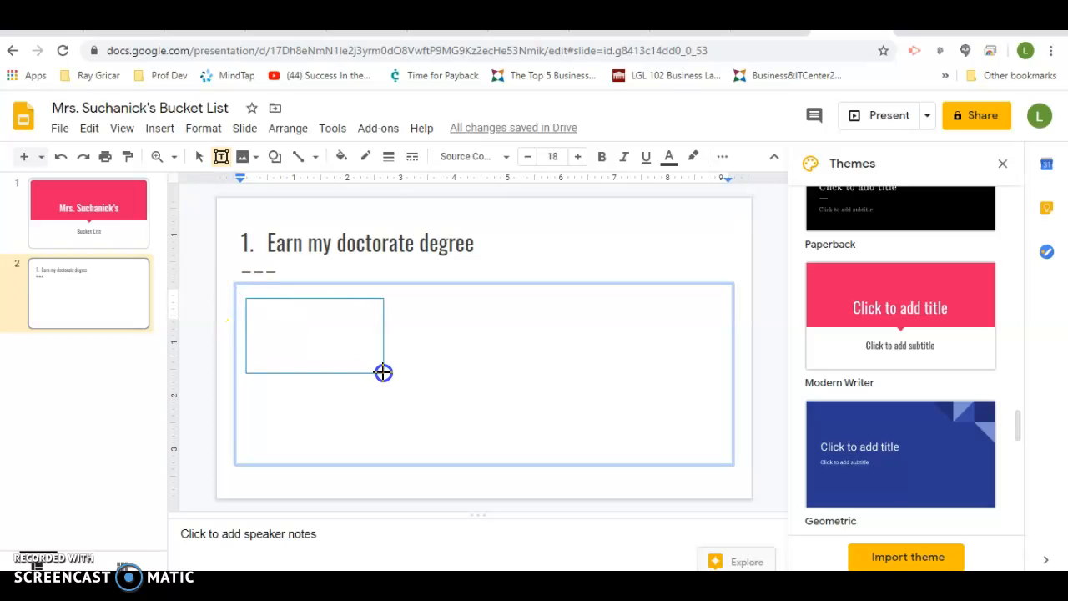
pyautogui.write('E')
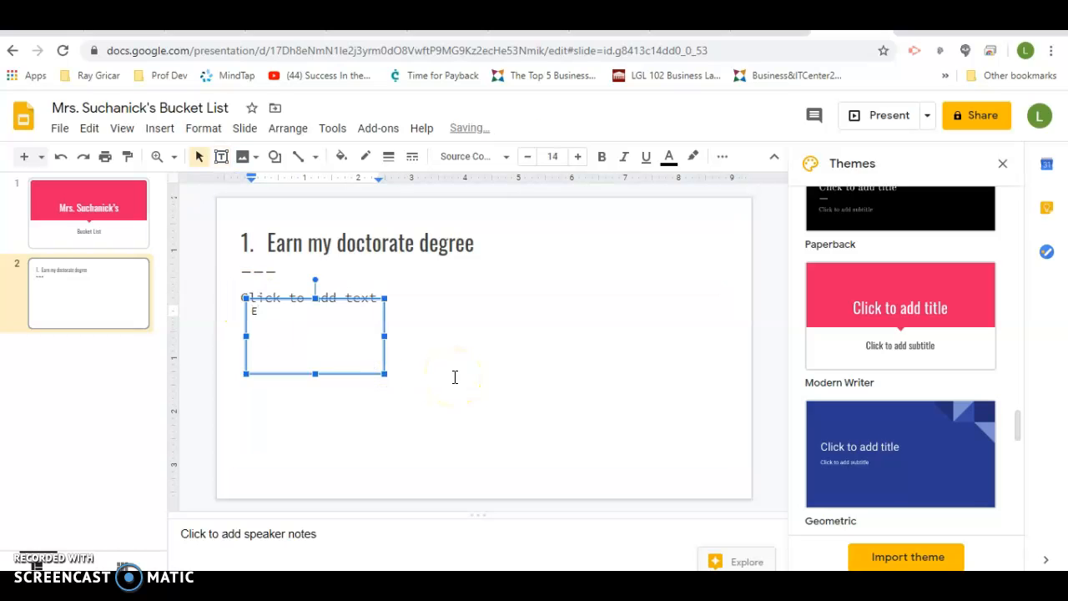
pyautogui.write('d.D')
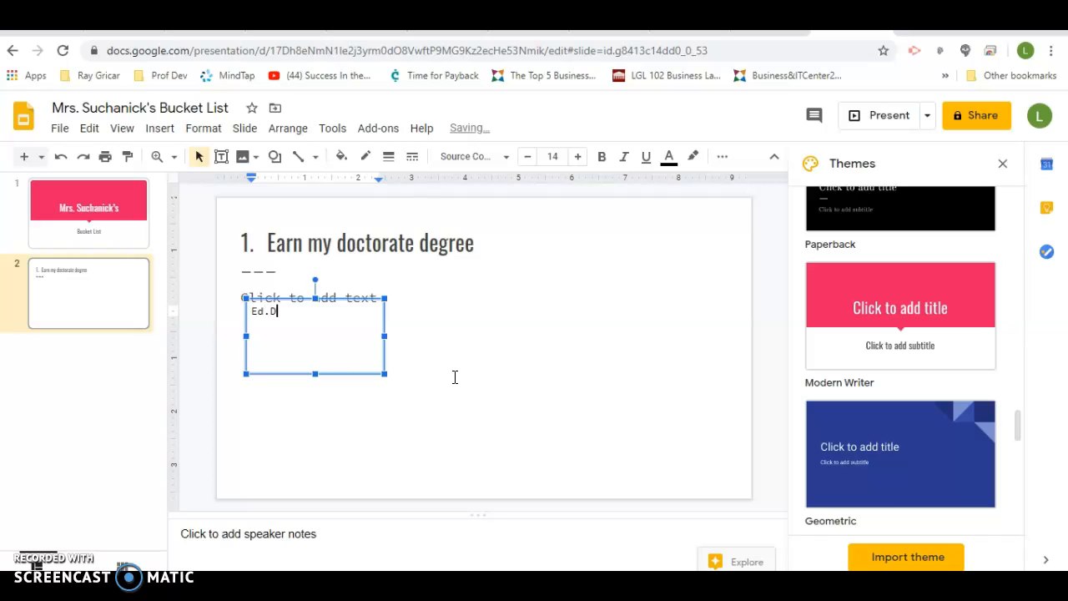
pyautogui.write('.')
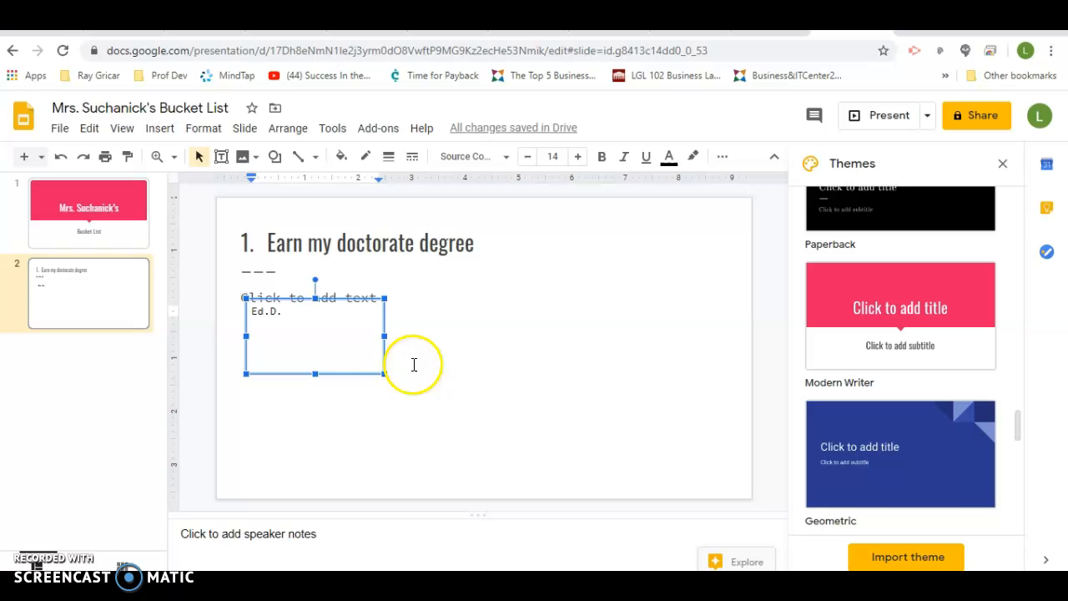
pyautogui.doubleClick(265, 311)
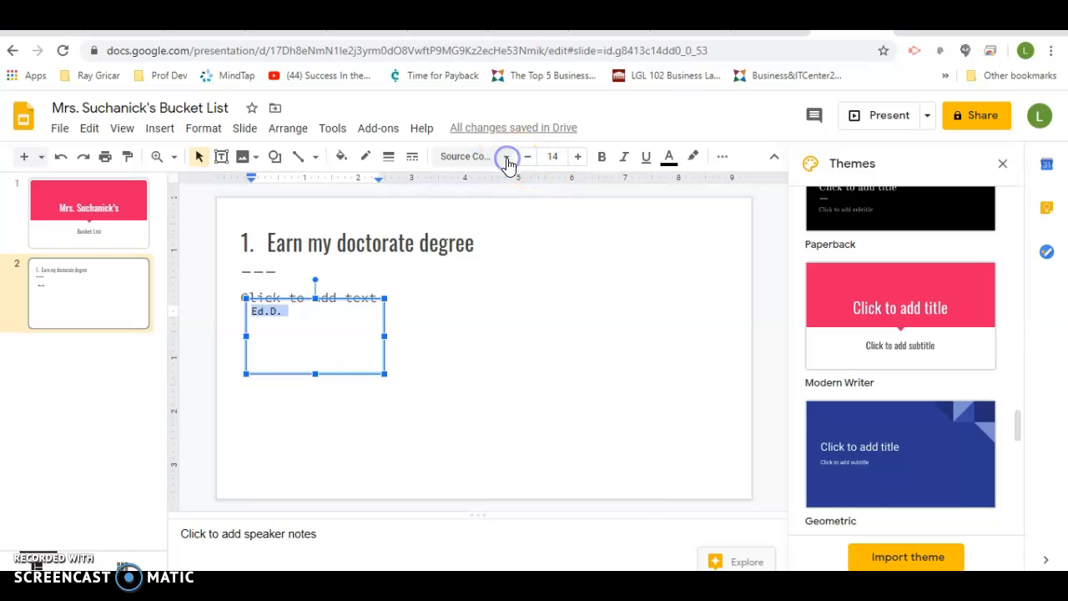
# - Set 'Ed.D.' in Pacifico, raise its font size to 57, and open the text colour menu
pyautogui.click(465, 156)
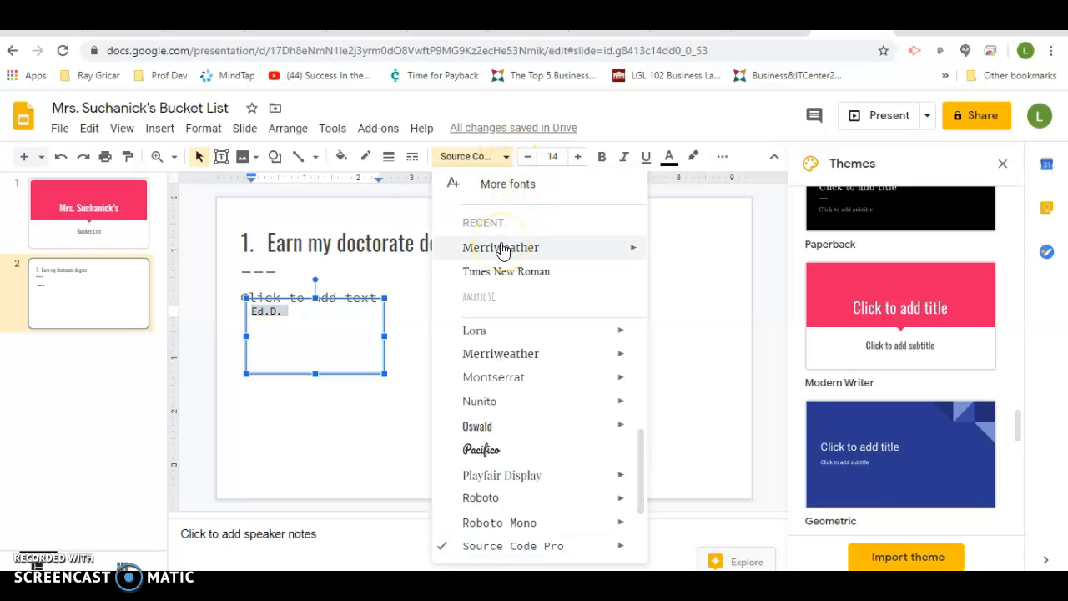
pyautogui.click(501, 247)
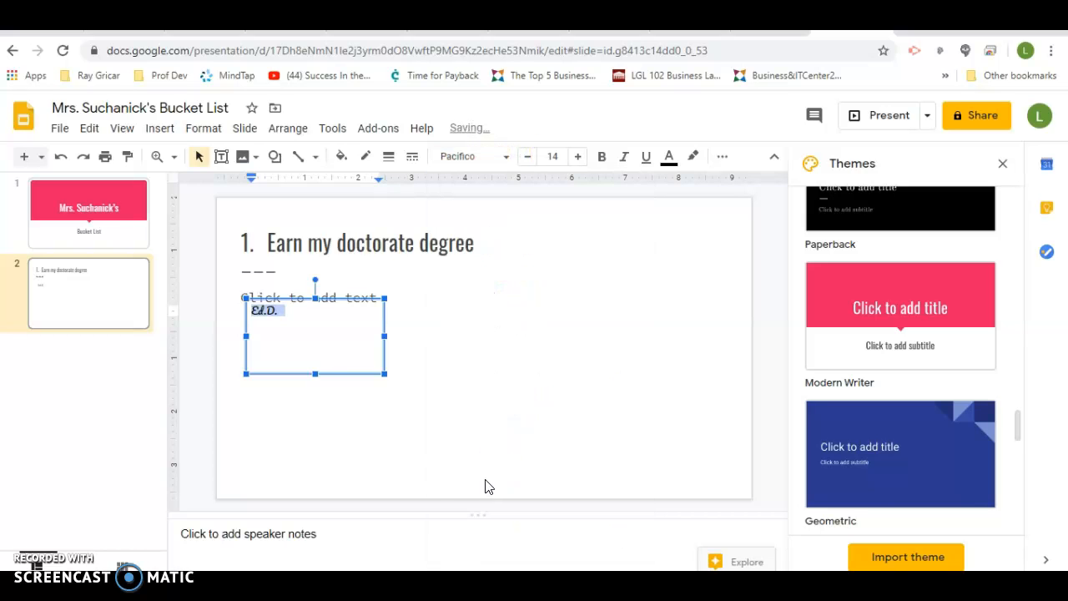
pyautogui.click(577, 156)
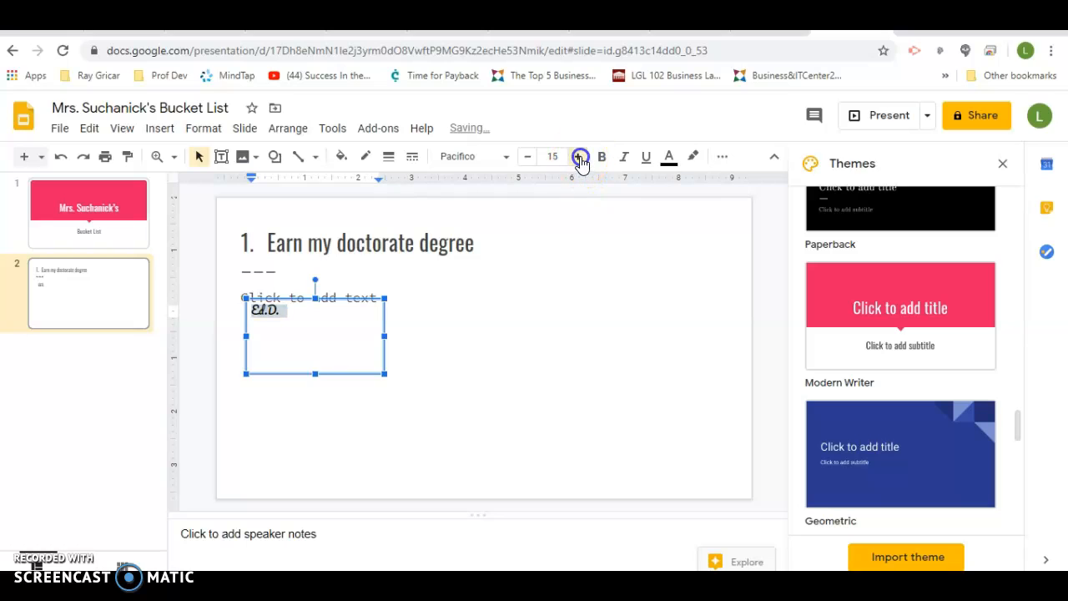
pyautogui.click(580, 157)
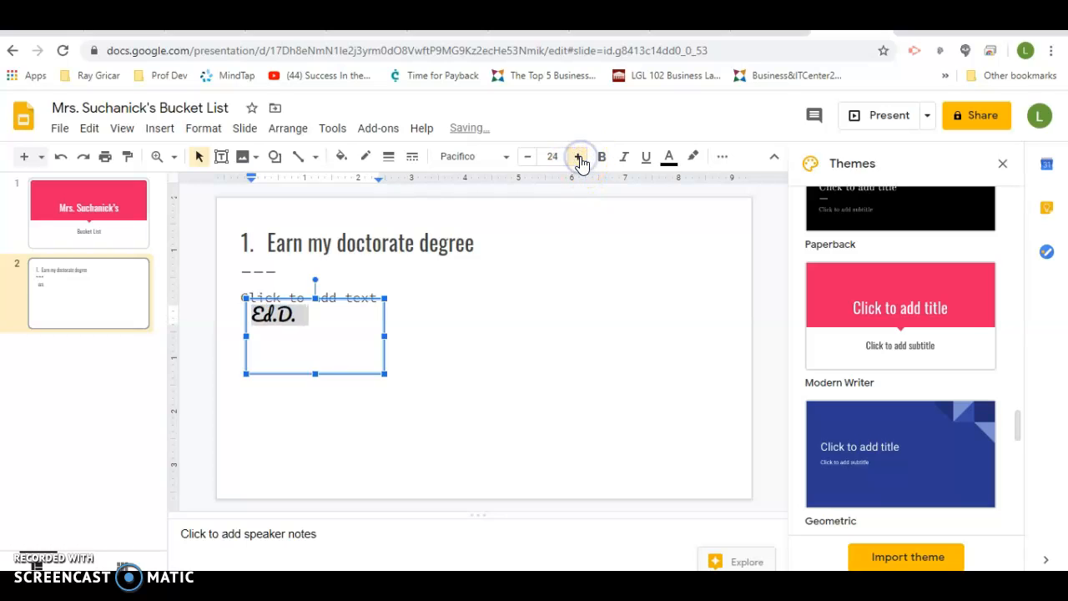
pyautogui.click(580, 156)
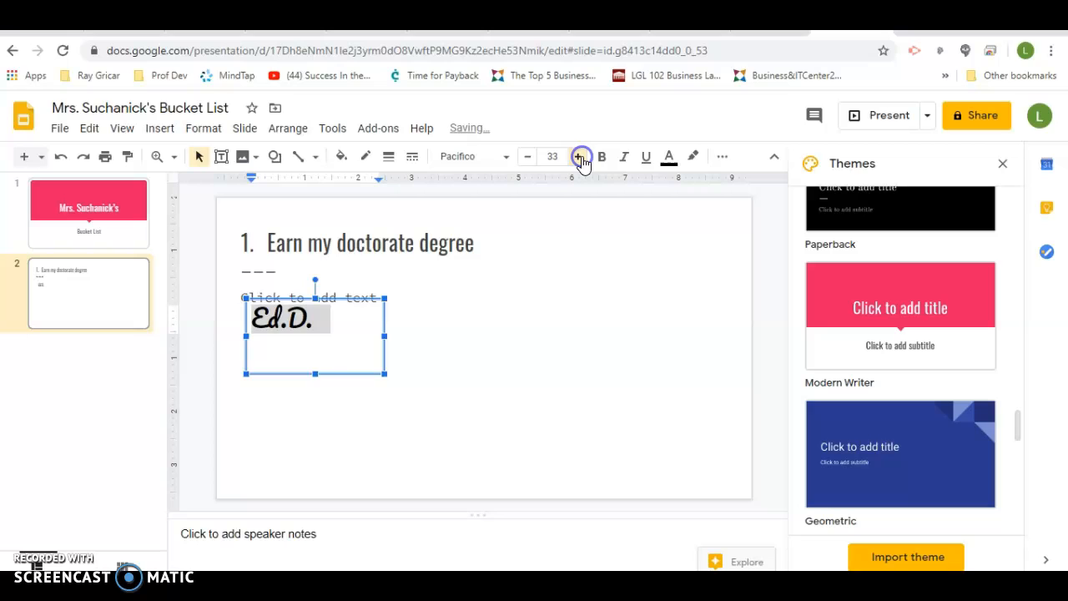
pyautogui.click(582, 156)
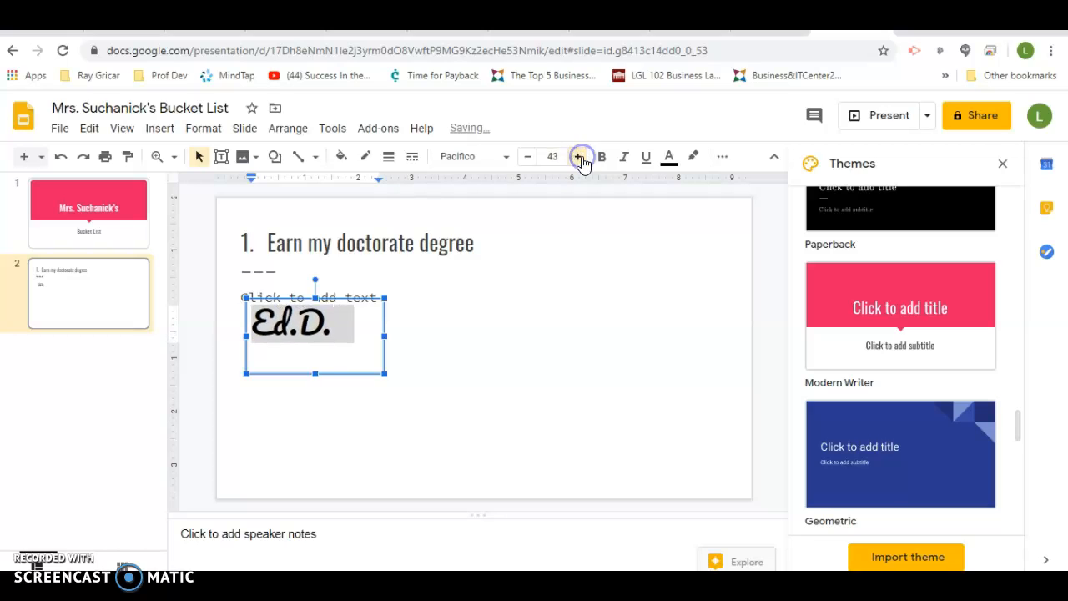
pyautogui.click(581, 156)
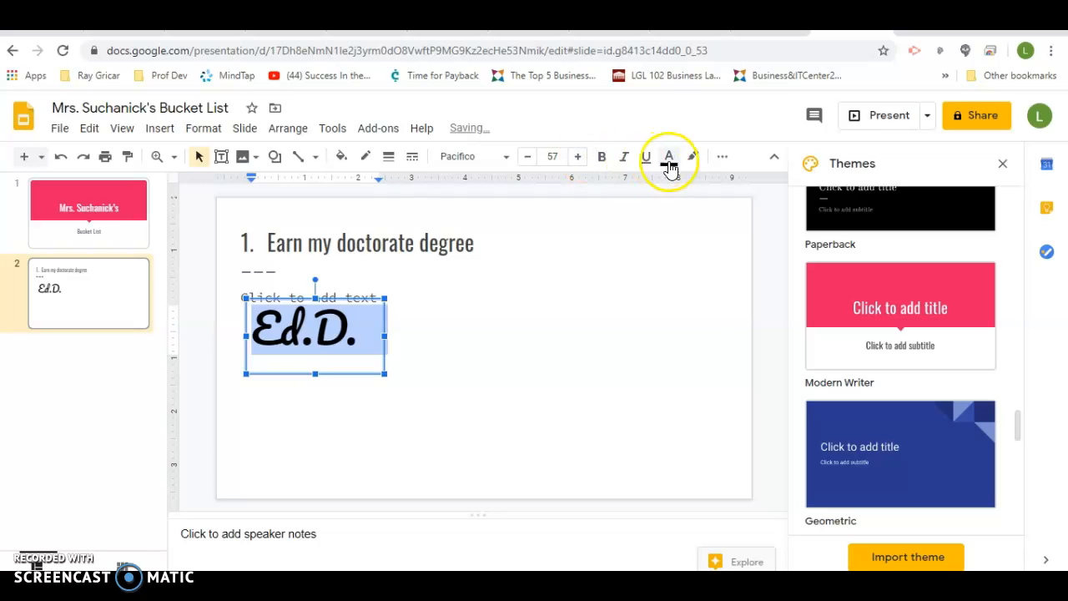
pyautogui.click(668, 156)
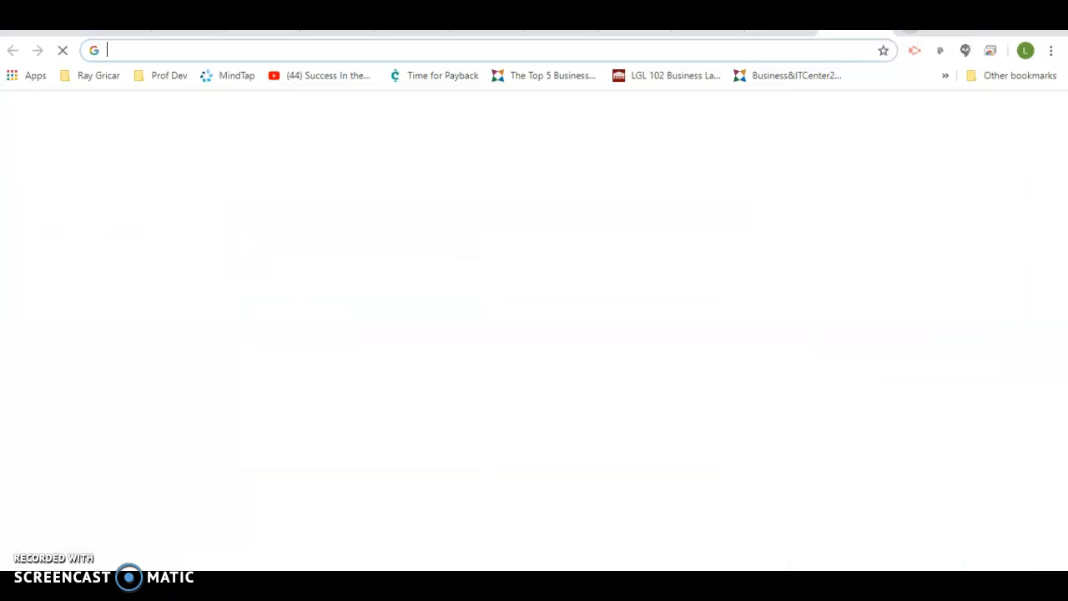
# - Search Google Images for 'wilkes university' and bring up copy options for the Wikipedia seal
pyautogui.write('wilkes')
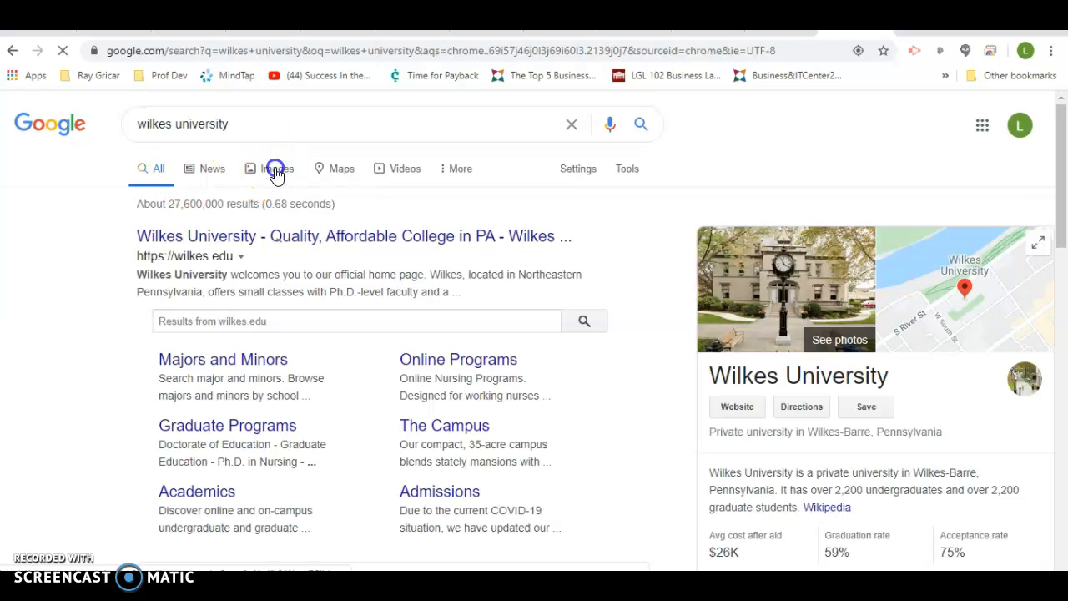
pyautogui.click(267, 167)
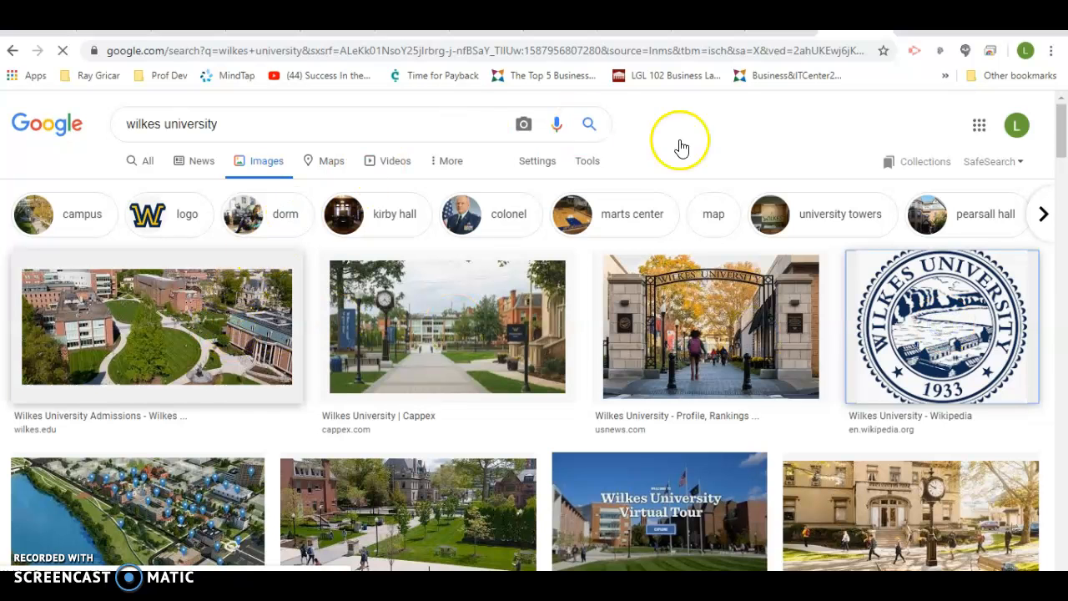
pyautogui.click(940, 326)
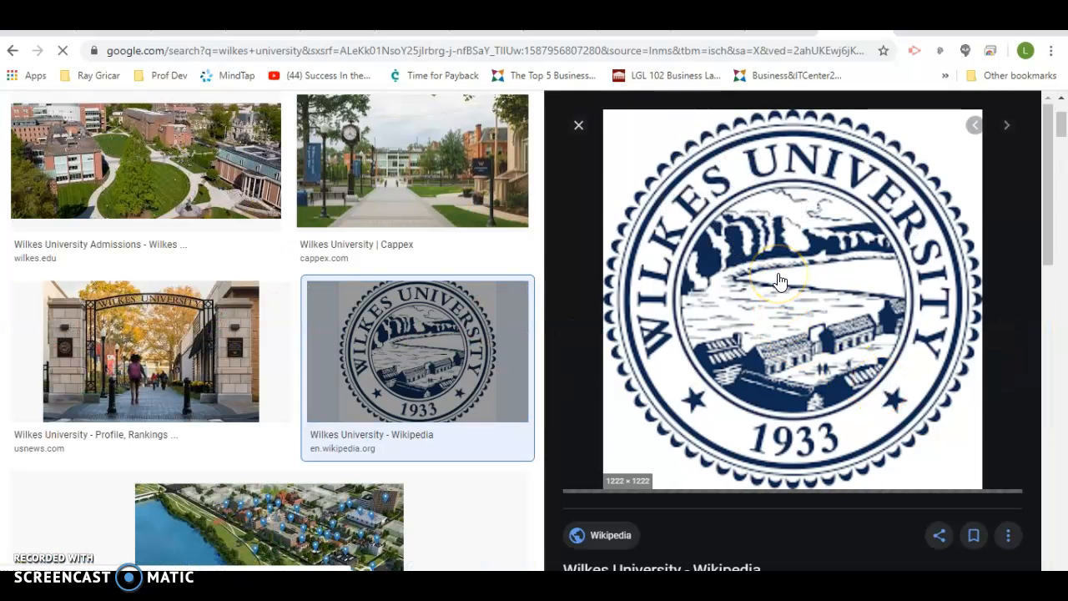
pyautogui.rightClick(779, 280)
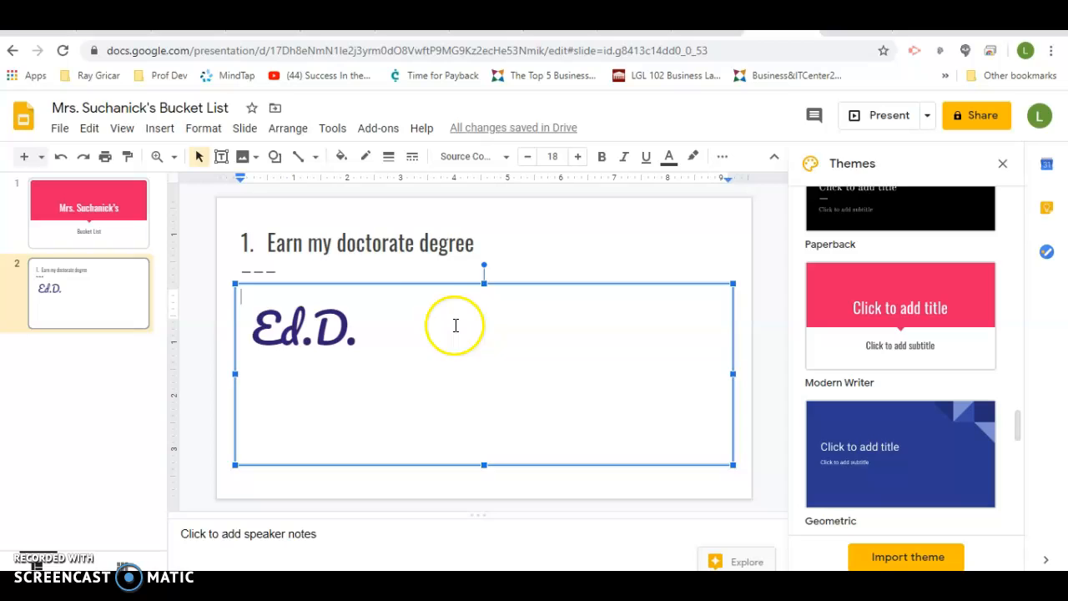
pyautogui.moveTo(742, 367)
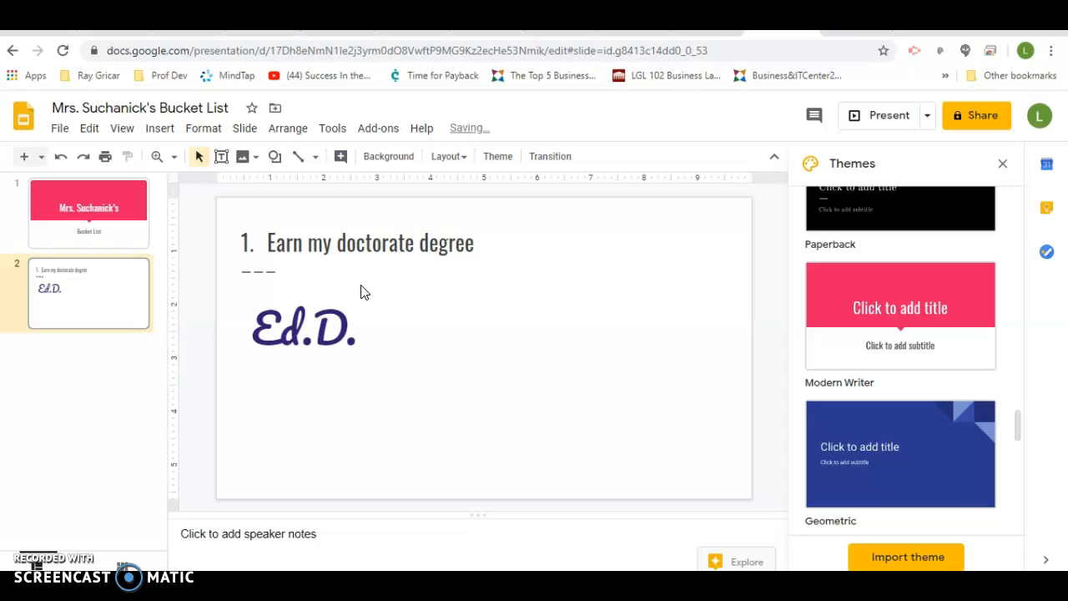
pyautogui.moveTo(417, 326)
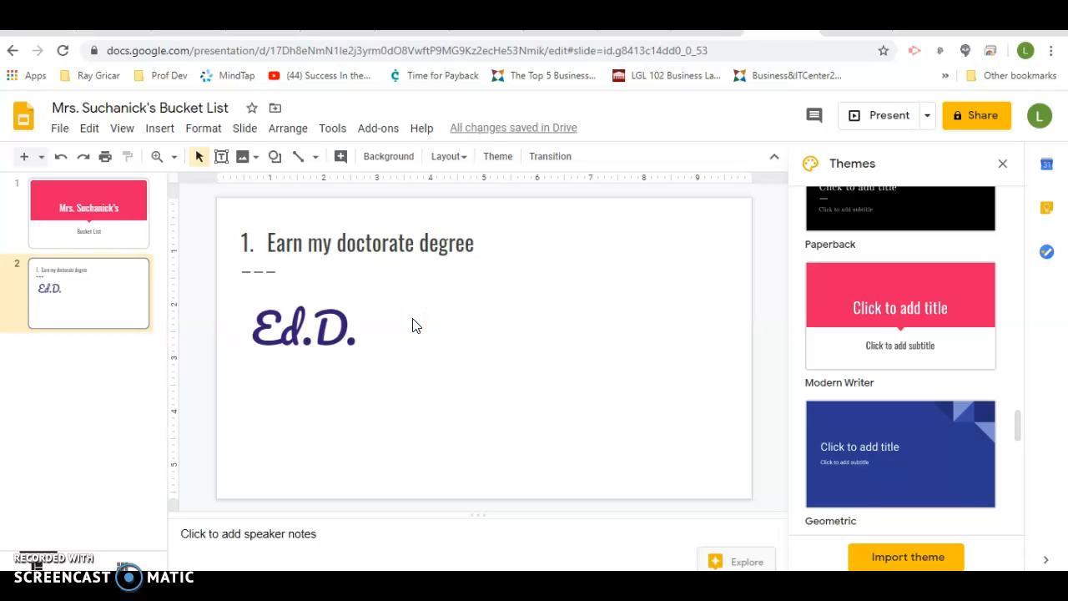
# - Paste the Wilkes seal onto slide 2 and move it to the upper right
pyautogui.click(415, 320)
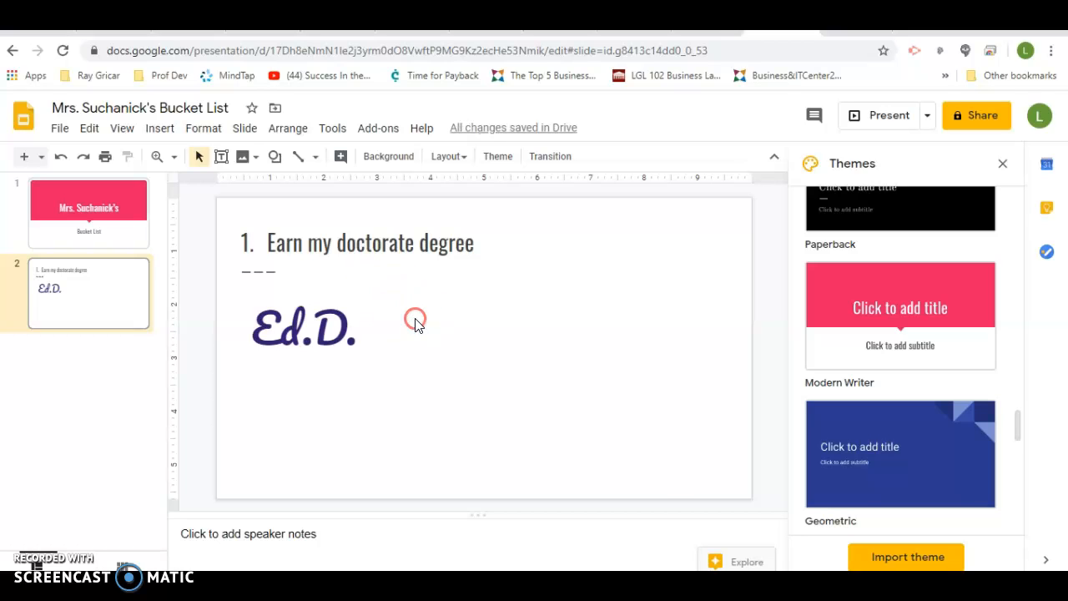
pyautogui.click(415, 319)
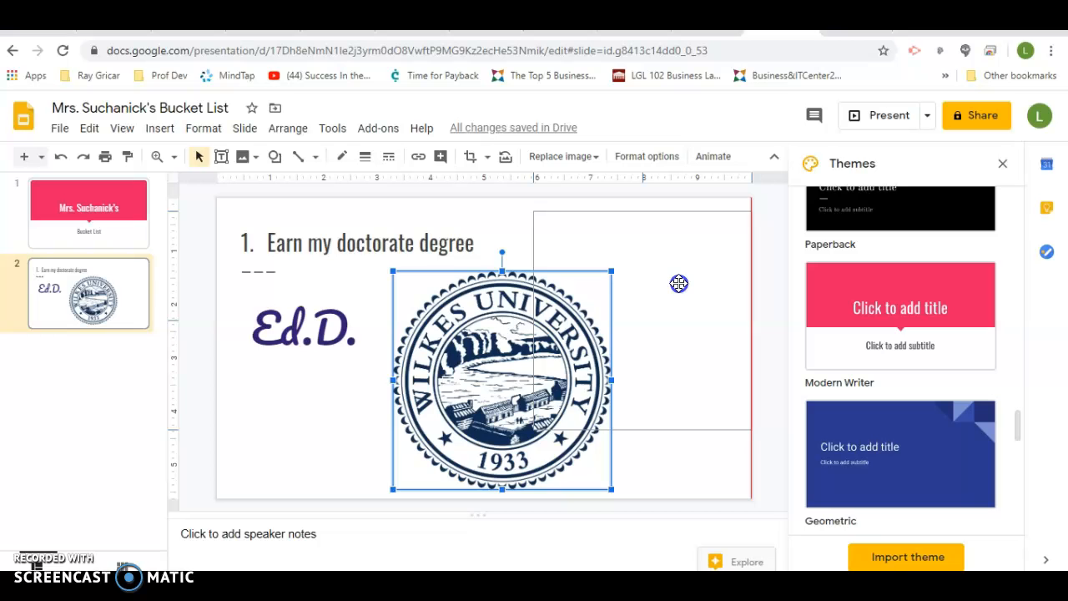
pyautogui.moveTo(500, 380); pyautogui.dragTo(642, 317)
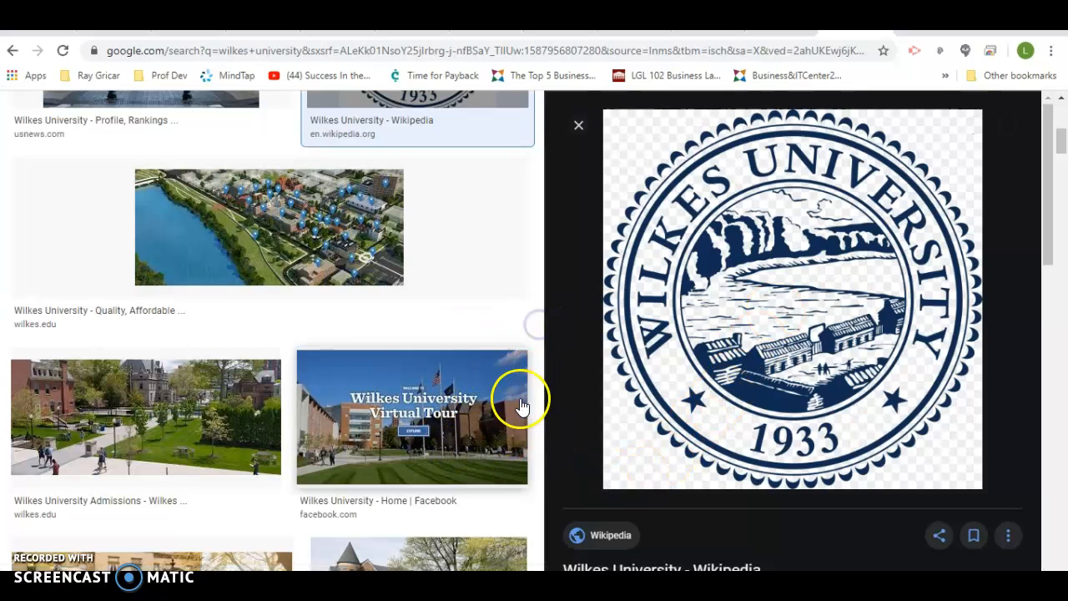
# - Find the Wilkes W logo on downtownmesa.com and bring up options to copy it
pyautogui.scroll(-3)
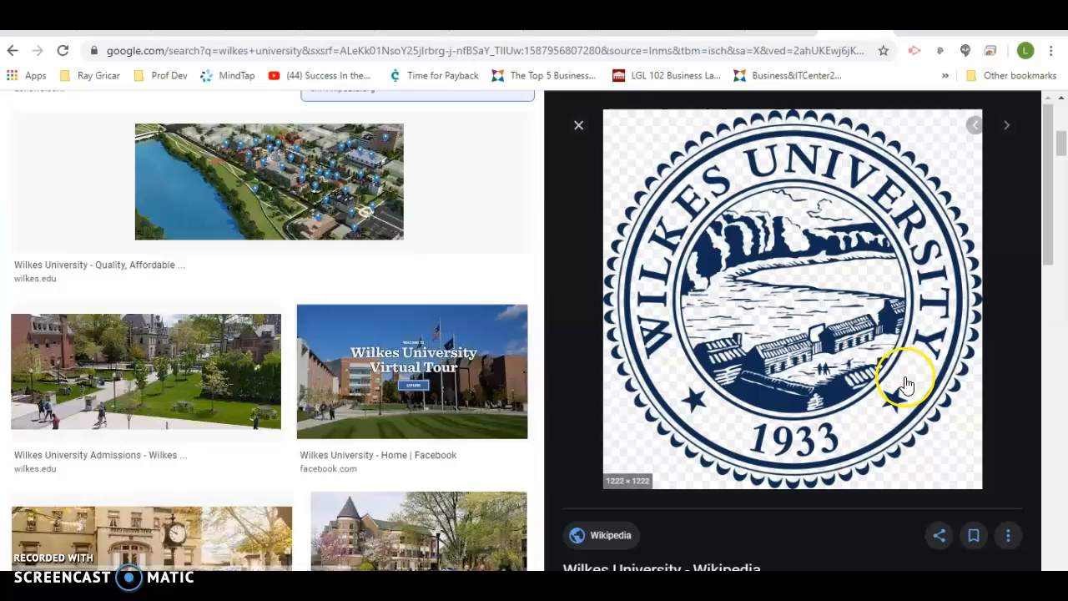
pyautogui.click(578, 125)
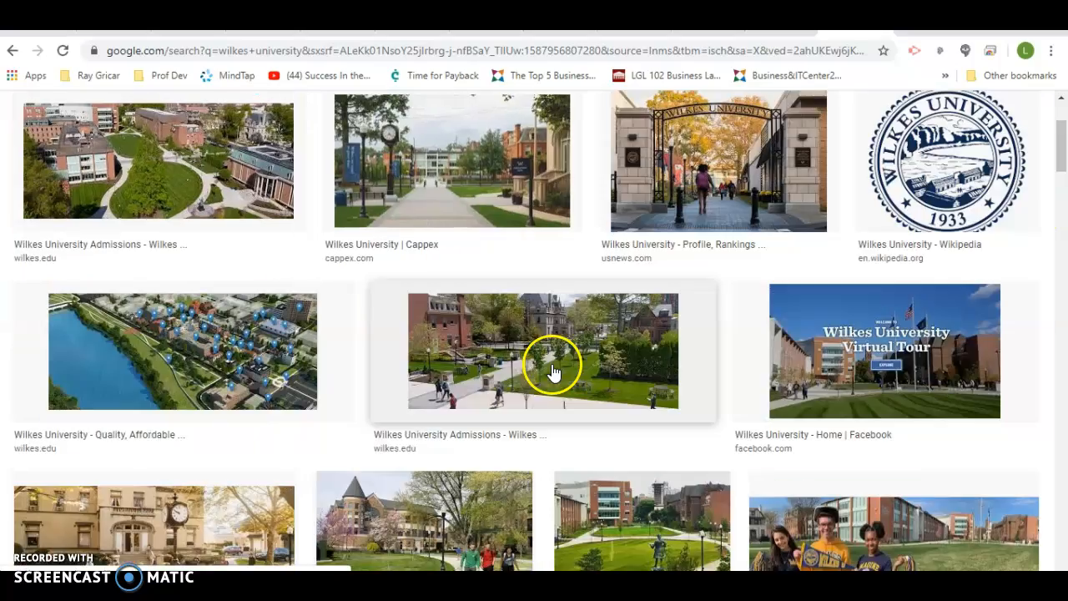
pyautogui.scroll(-3)
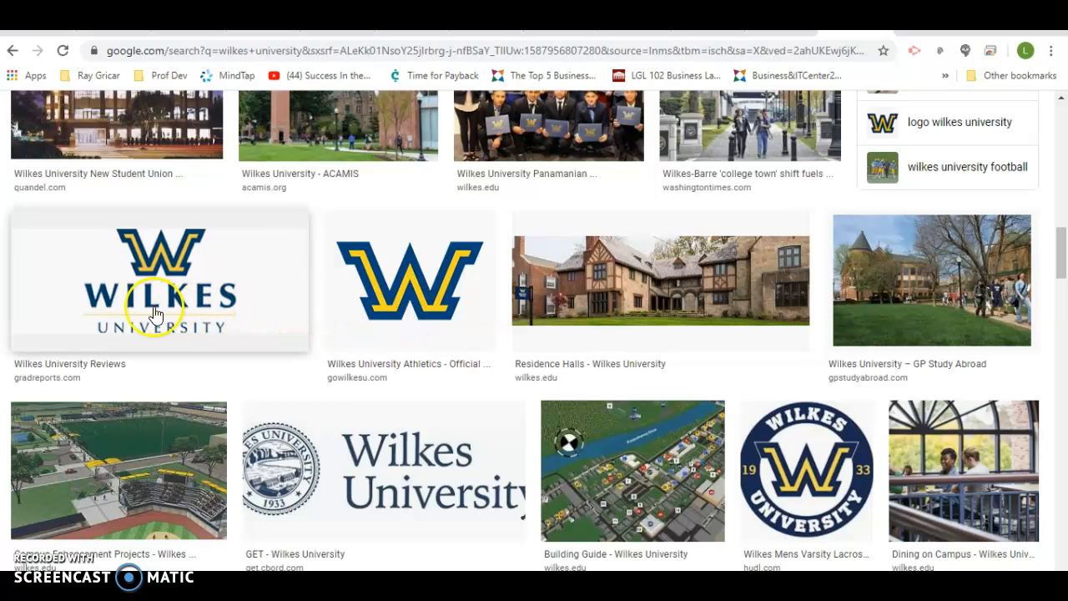
pyautogui.click(158, 280)
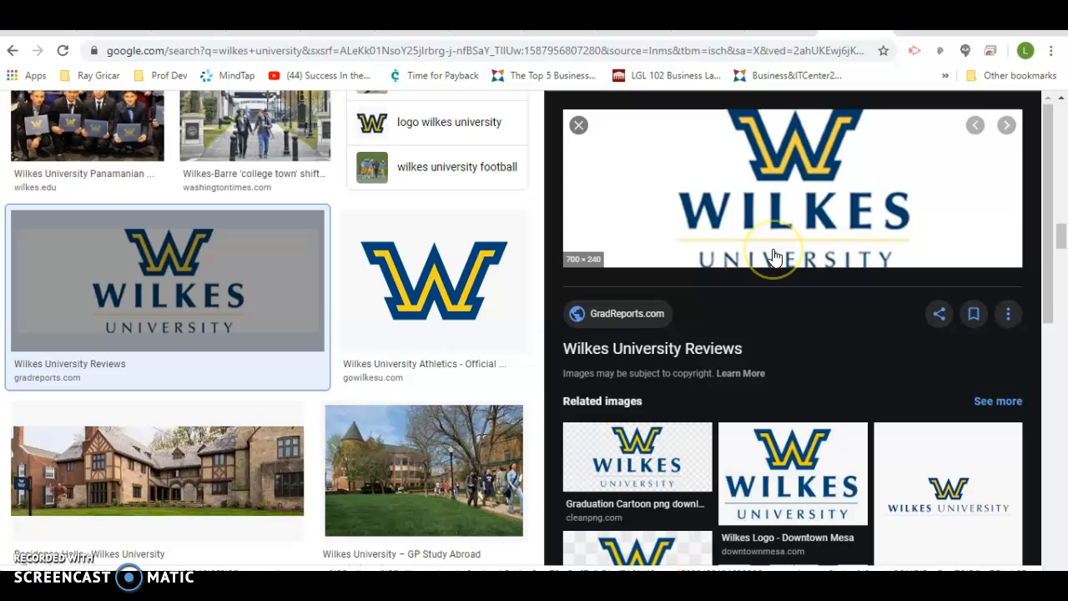
pyautogui.moveTo(808, 236)
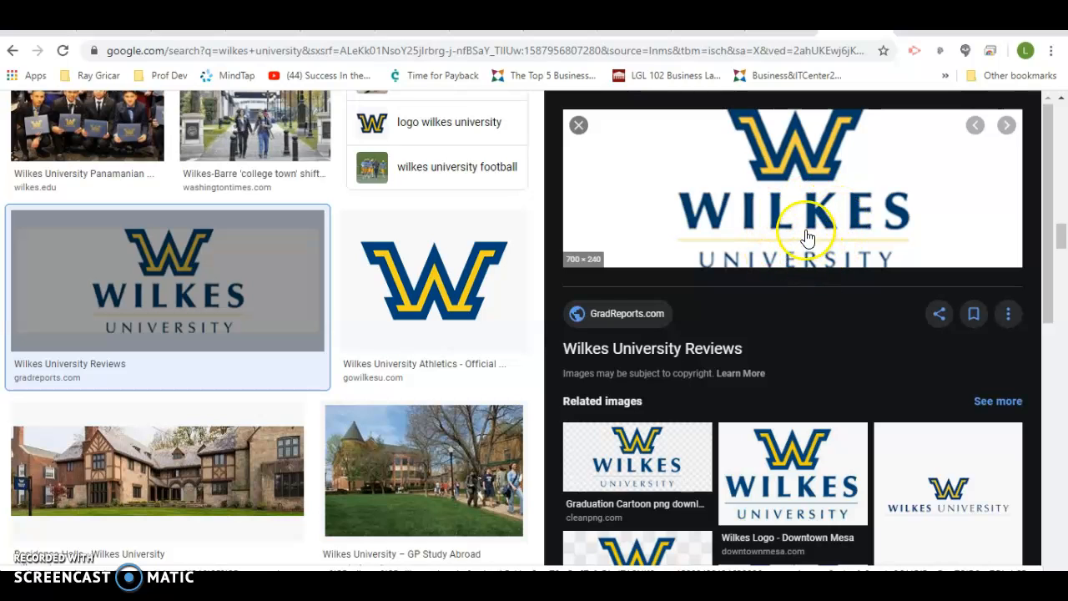
pyautogui.moveTo(865, 476)
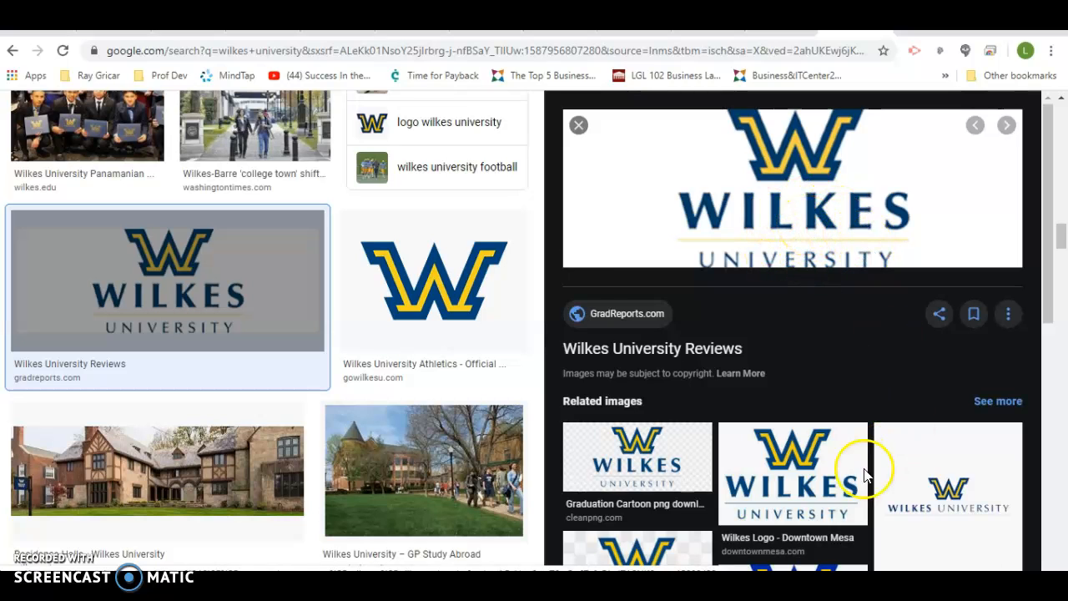
pyautogui.click(792, 473)
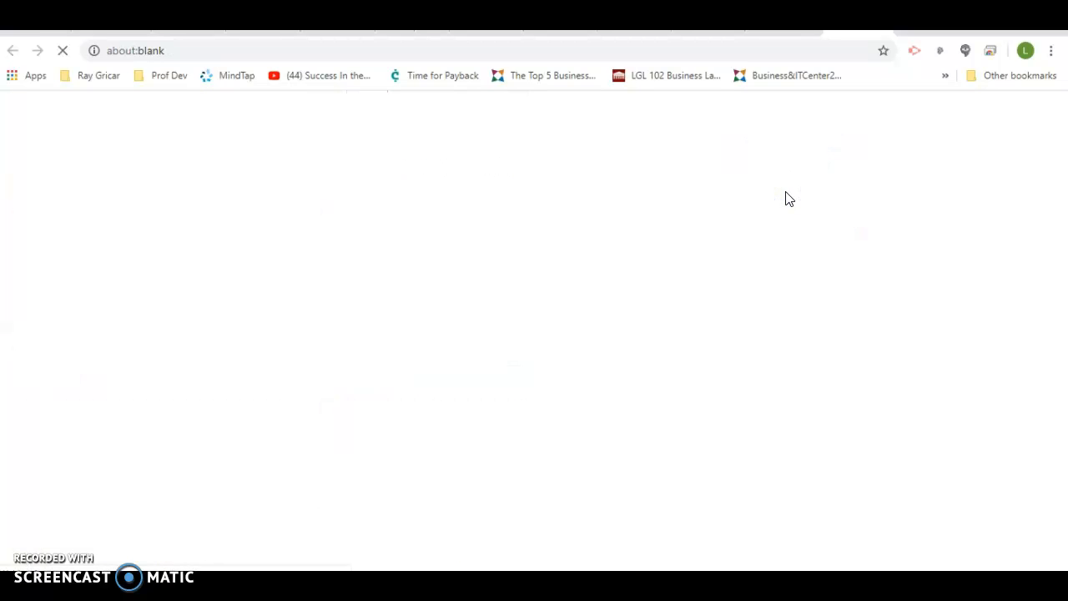
pyautogui.write('downtownmesa.com/colleges/wilkes-logo/')
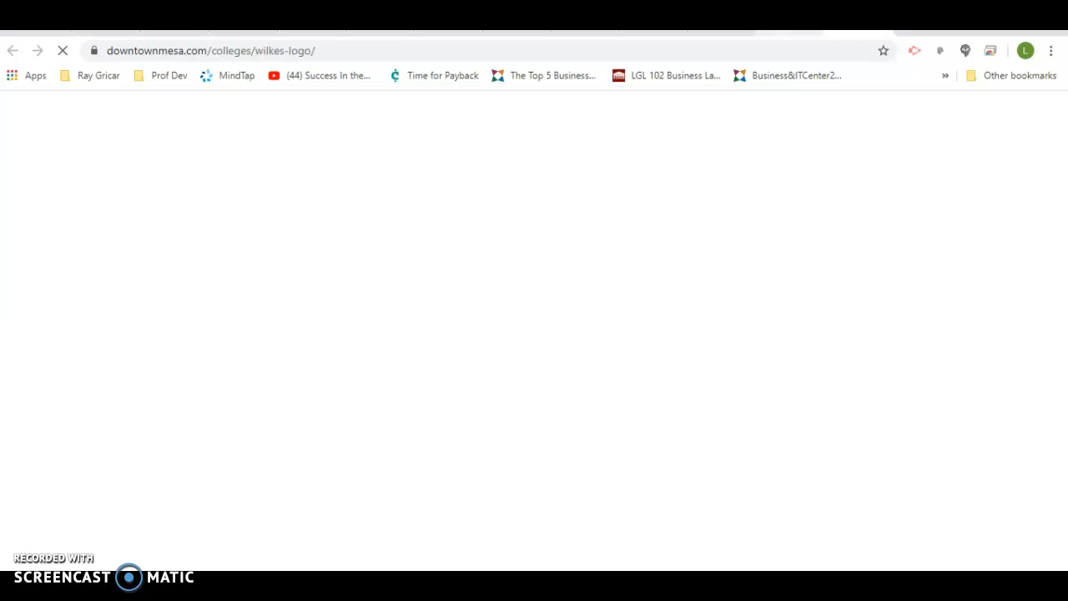
pyautogui.rightClick(793, 175)
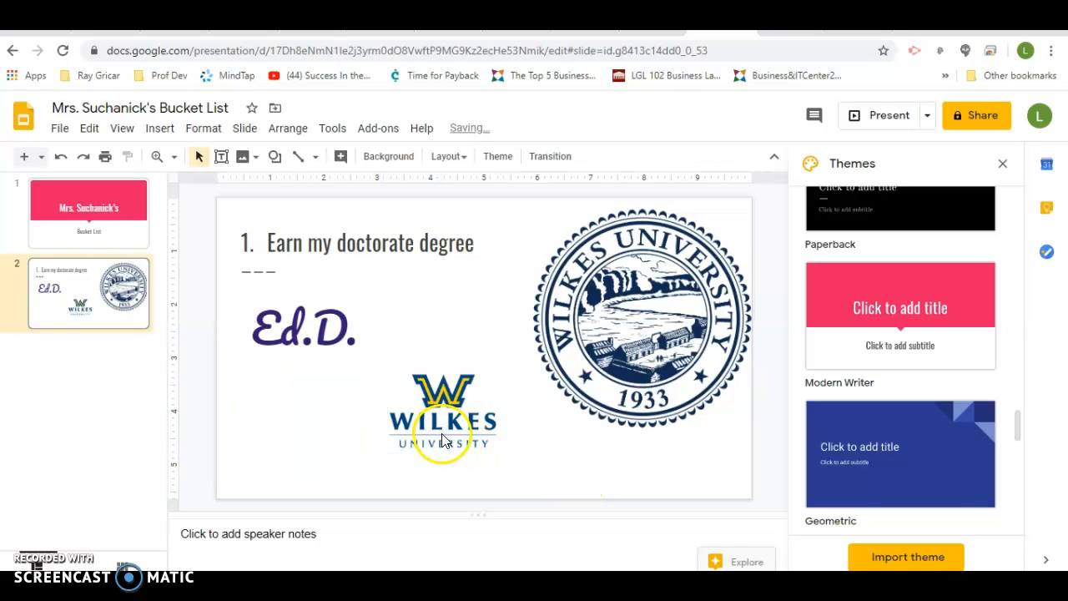
# - Enlarge the pasted Wilkes W logo slightly by dragging its top-left corner
pyautogui.click(442, 417)
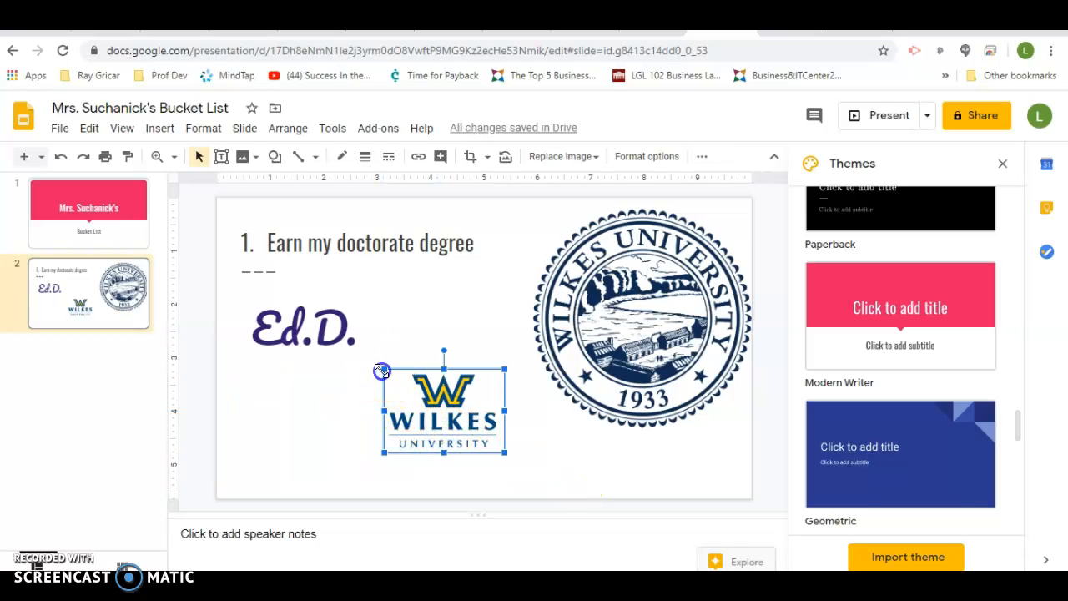
pyautogui.moveTo(443, 405); pyautogui.dragTo(428, 401)
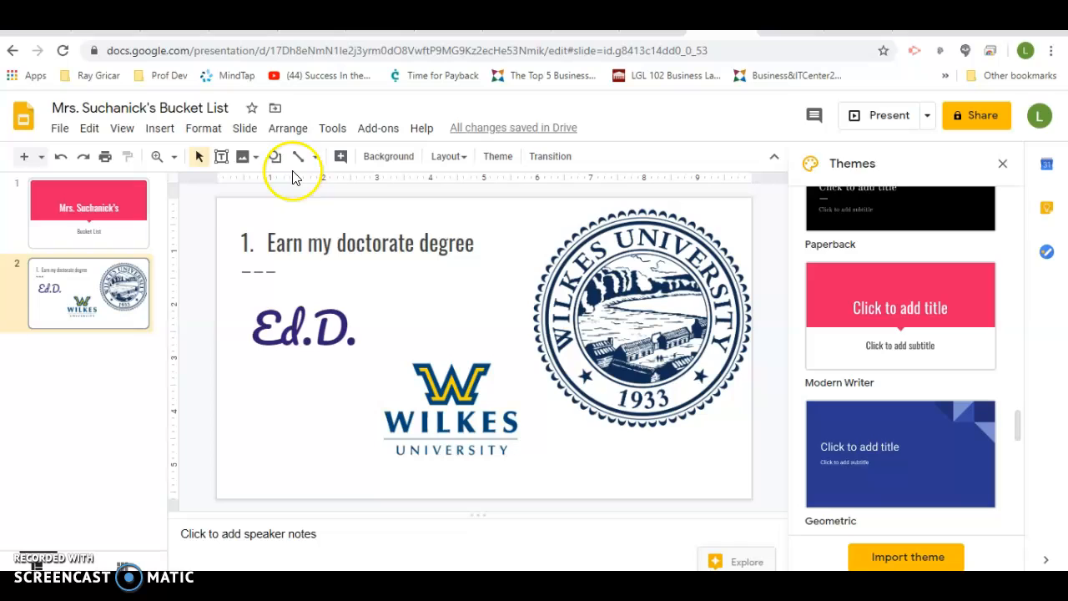
pyautogui.moveTo(279, 304)
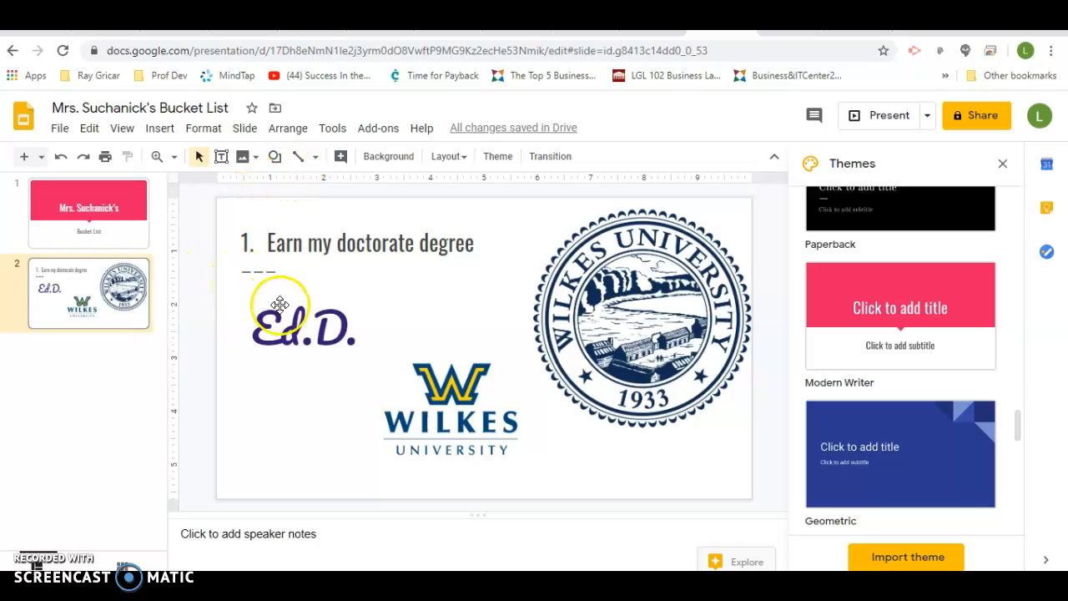
pyautogui.moveTo(163, 346)
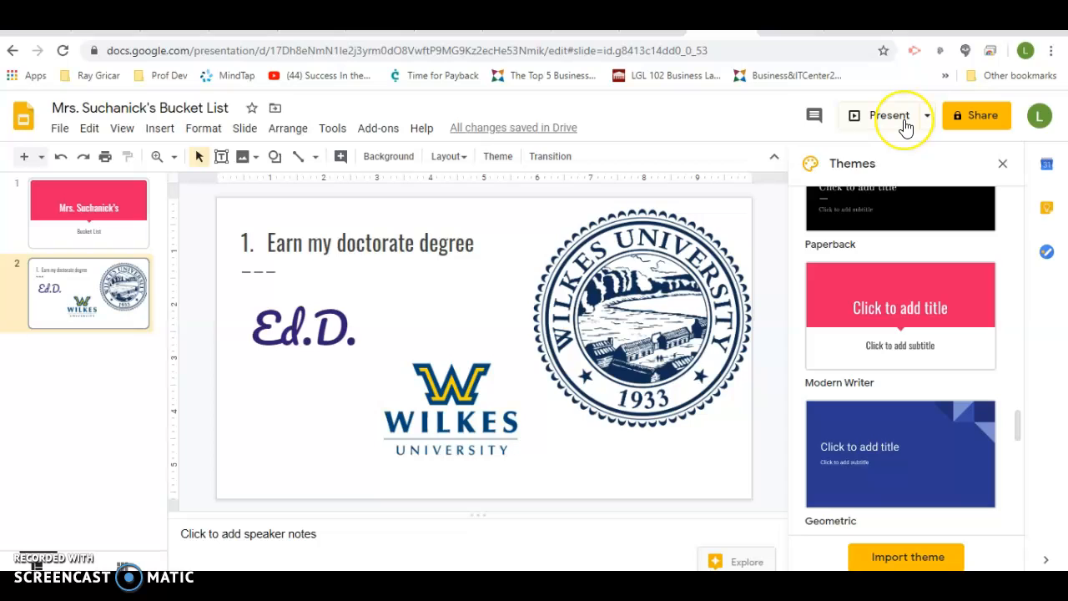
pyautogui.moveTo(286, 426)
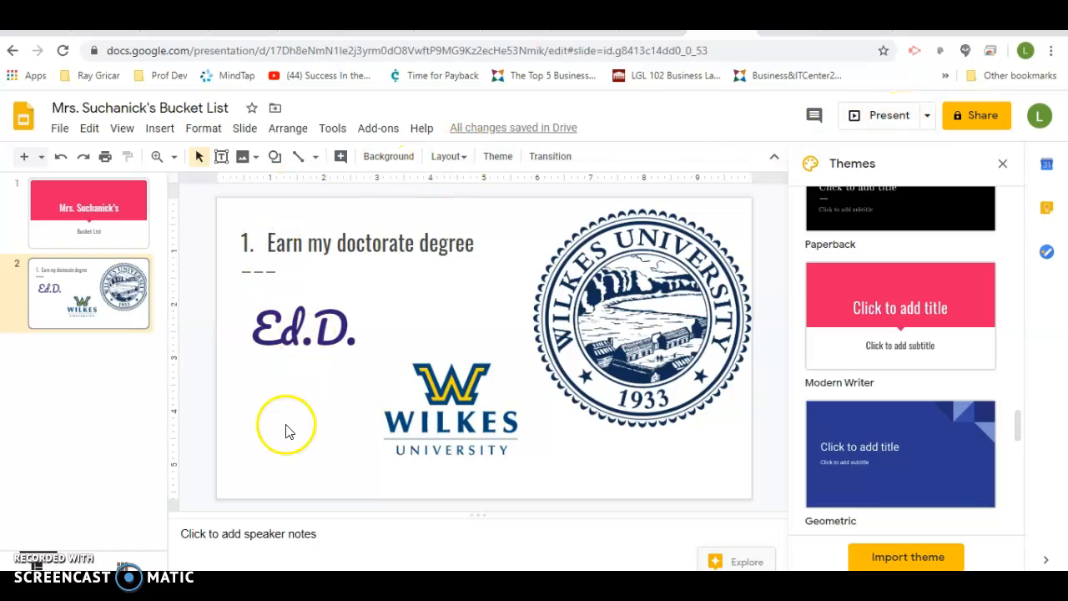